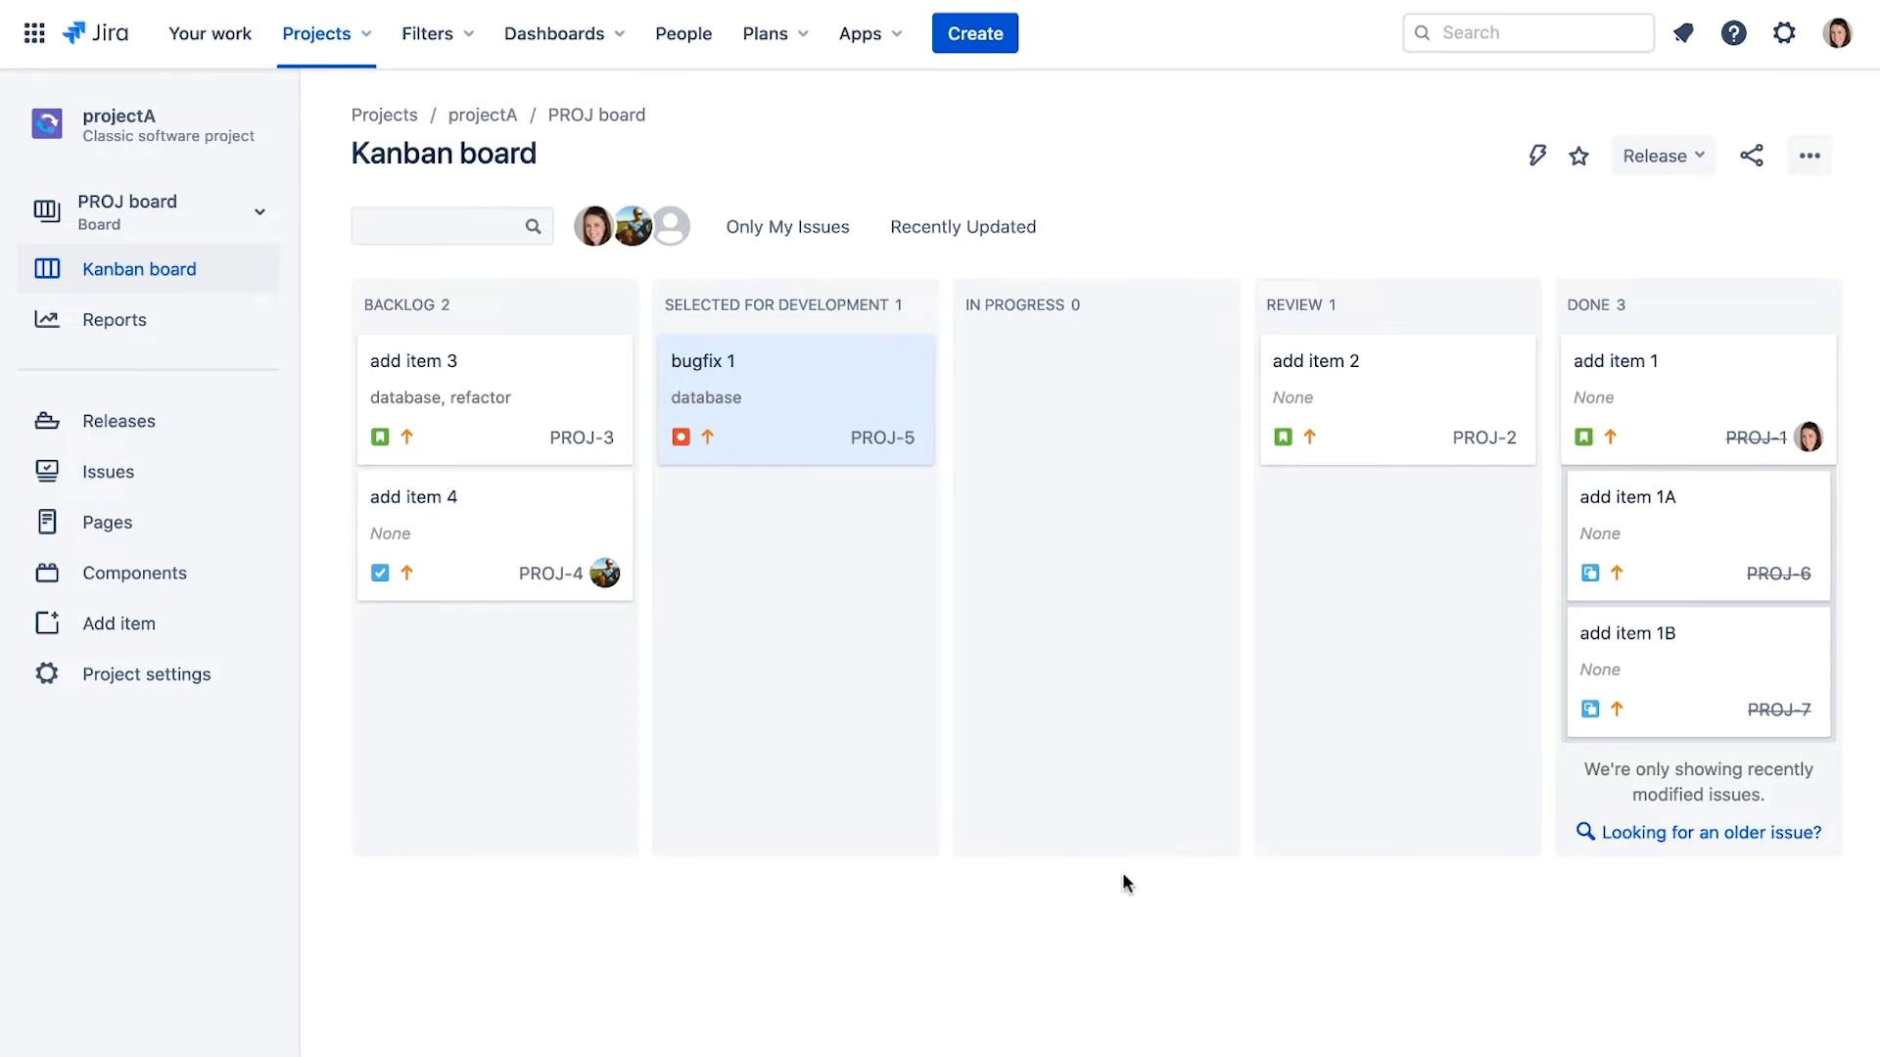
{"action": "mouse_move", "coordinate": [1313, 755]}
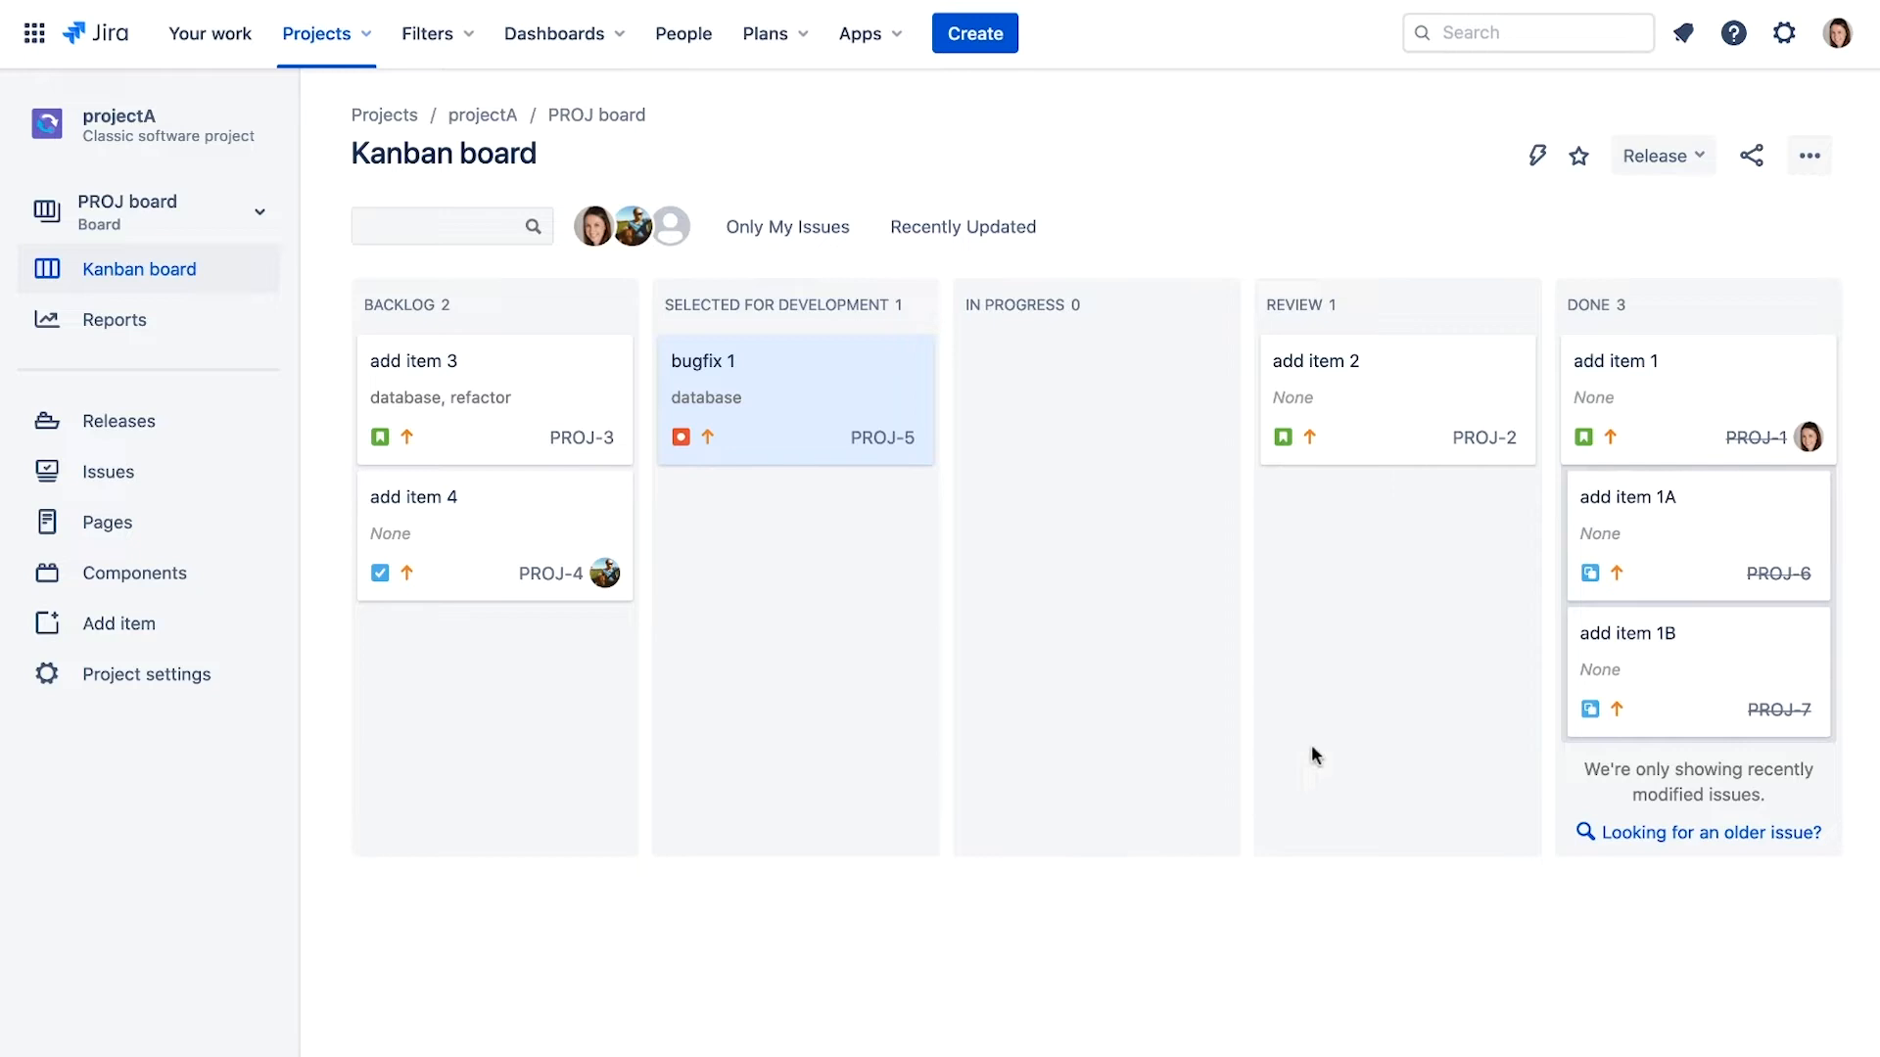
Open Board settings for the PROJ board from the board's ••• menu
{"action": "left_click", "coordinate": [1810, 155]}
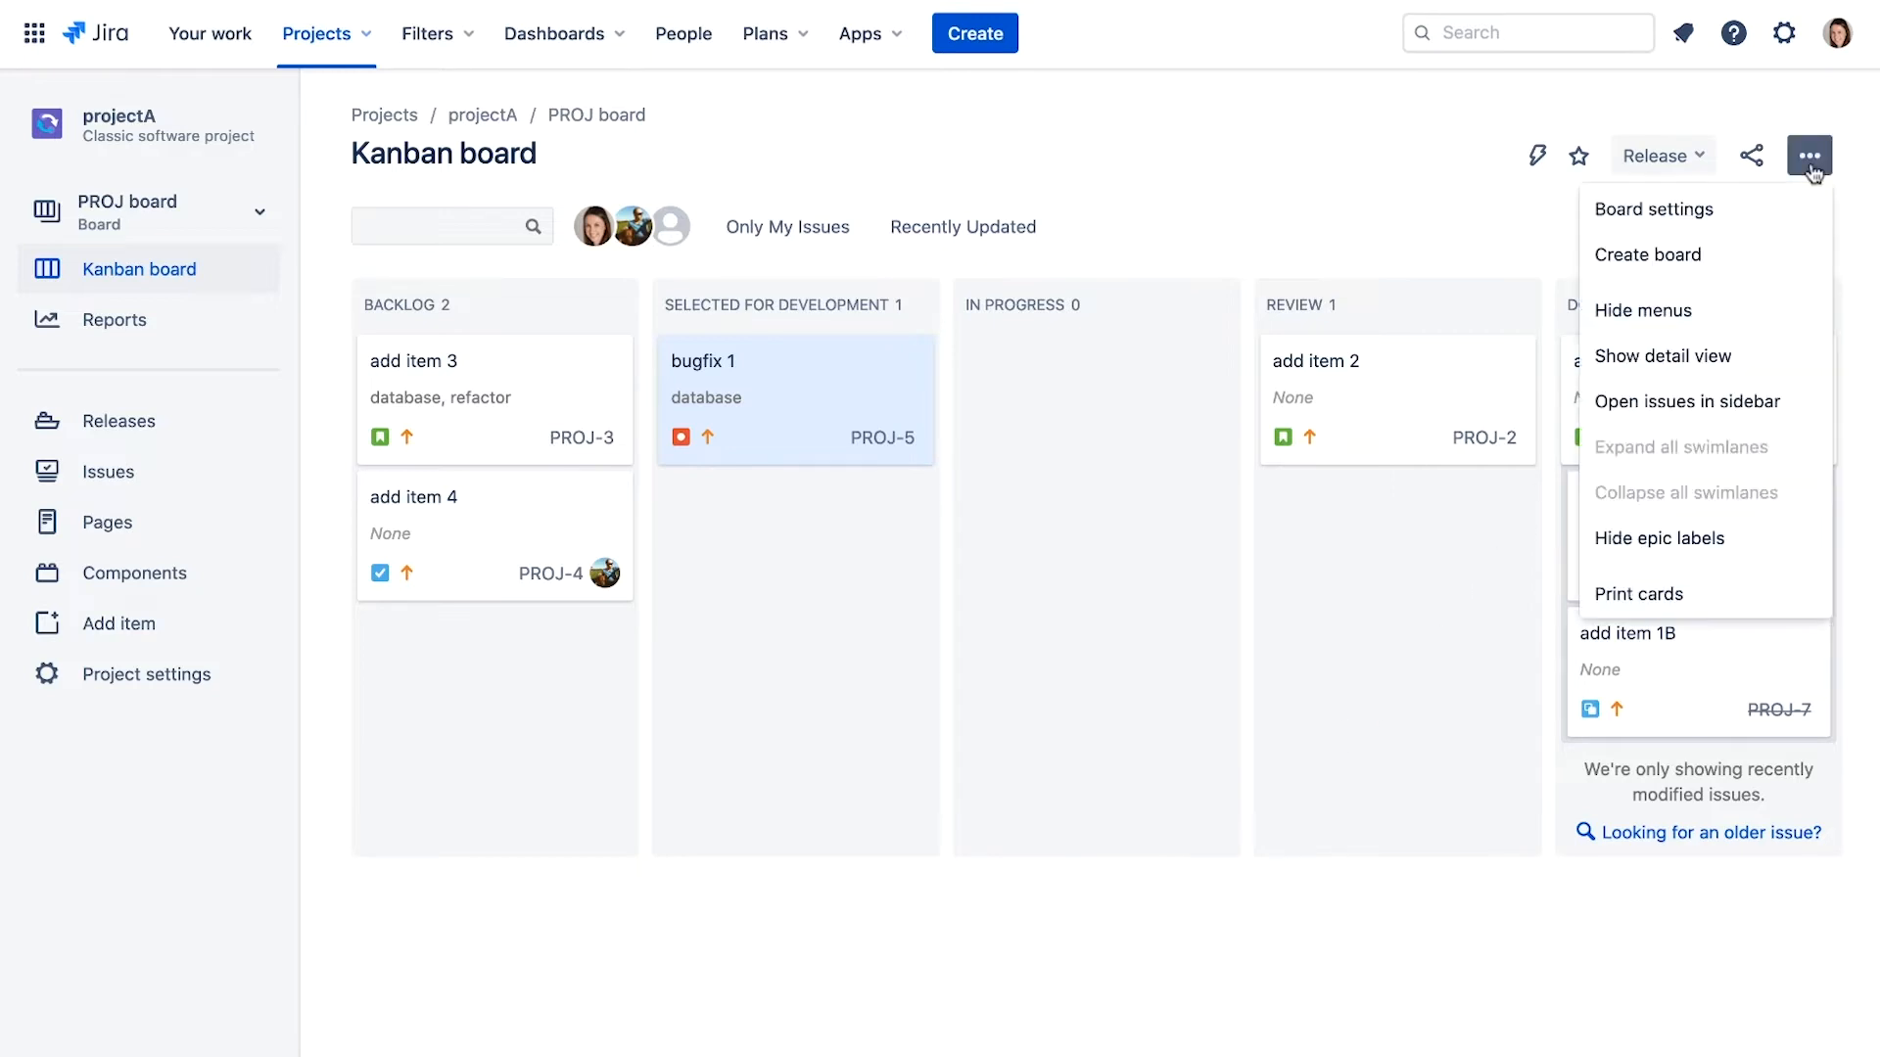
{"action": "left_click", "coordinate": [1655, 208]}
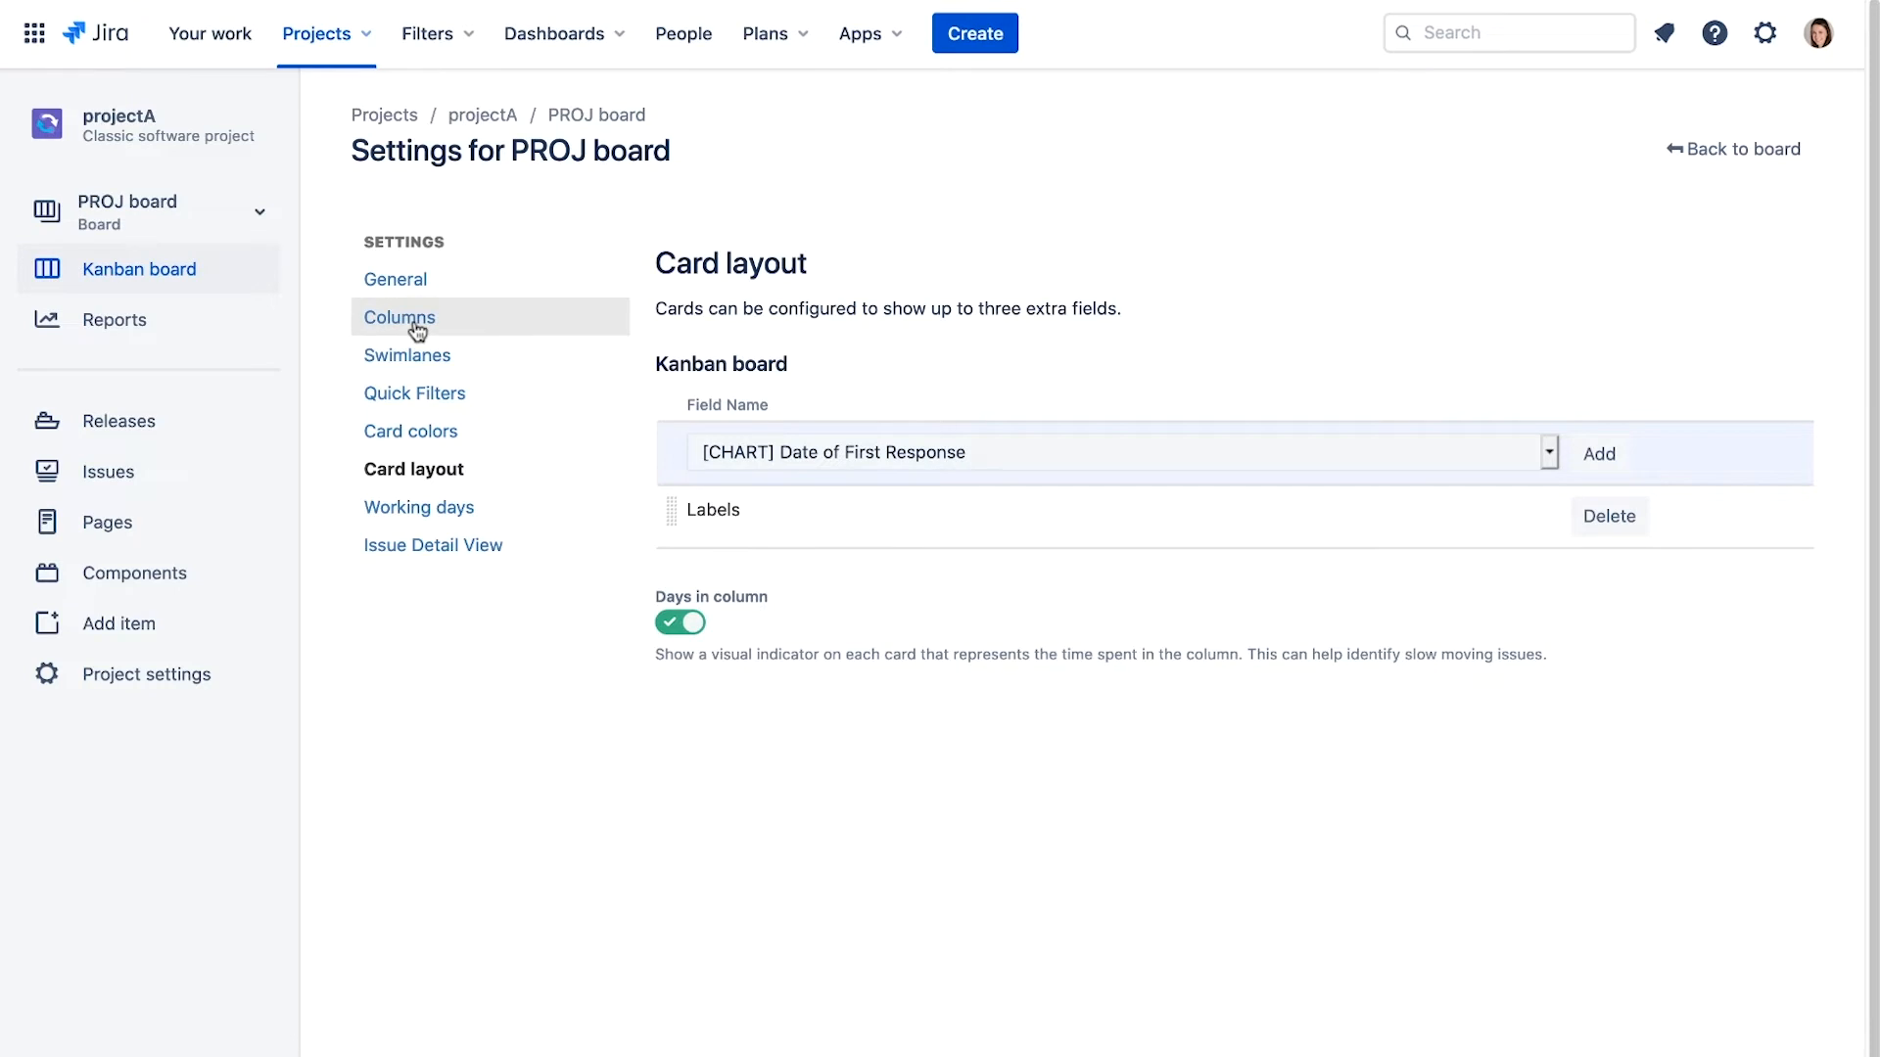
Give the Selected for Development column a minimum of 2 in Columns settings
{"action": "left_click", "coordinate": [399, 316]}
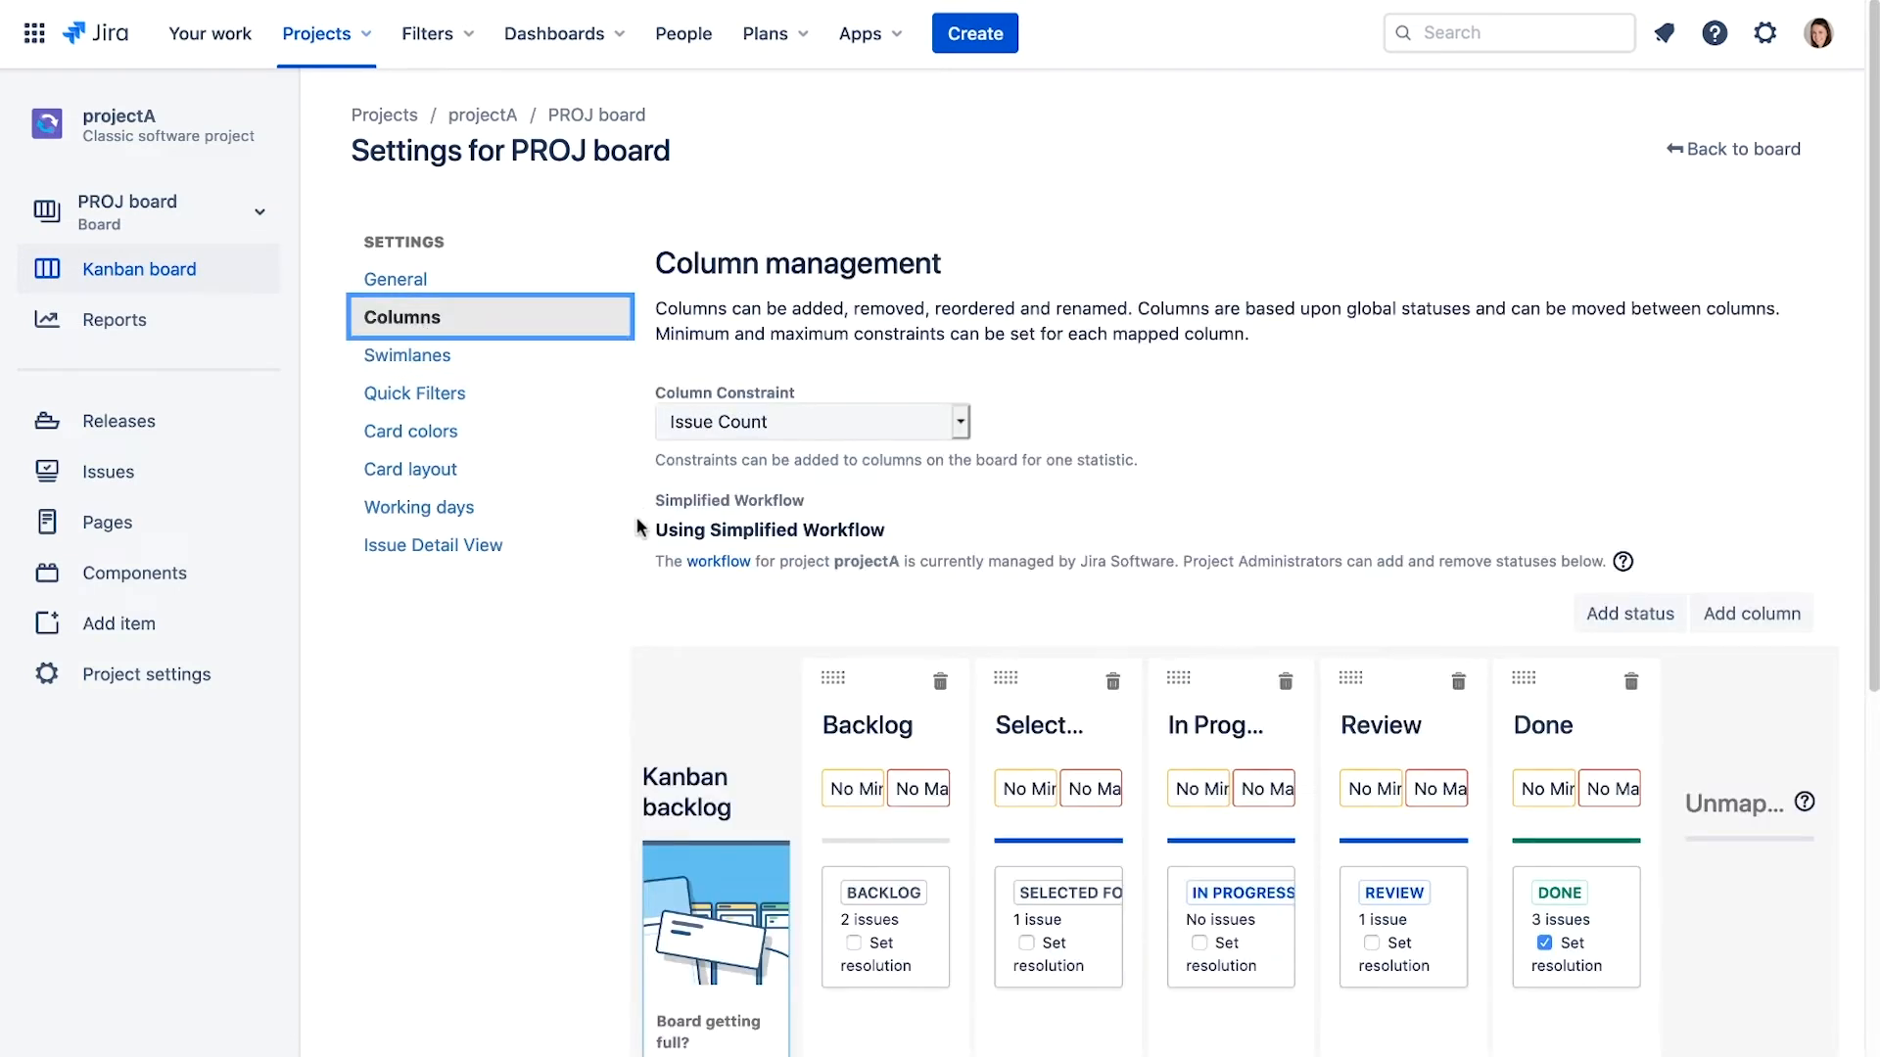
{"action": "mouse_move", "coordinate": [1021, 789]}
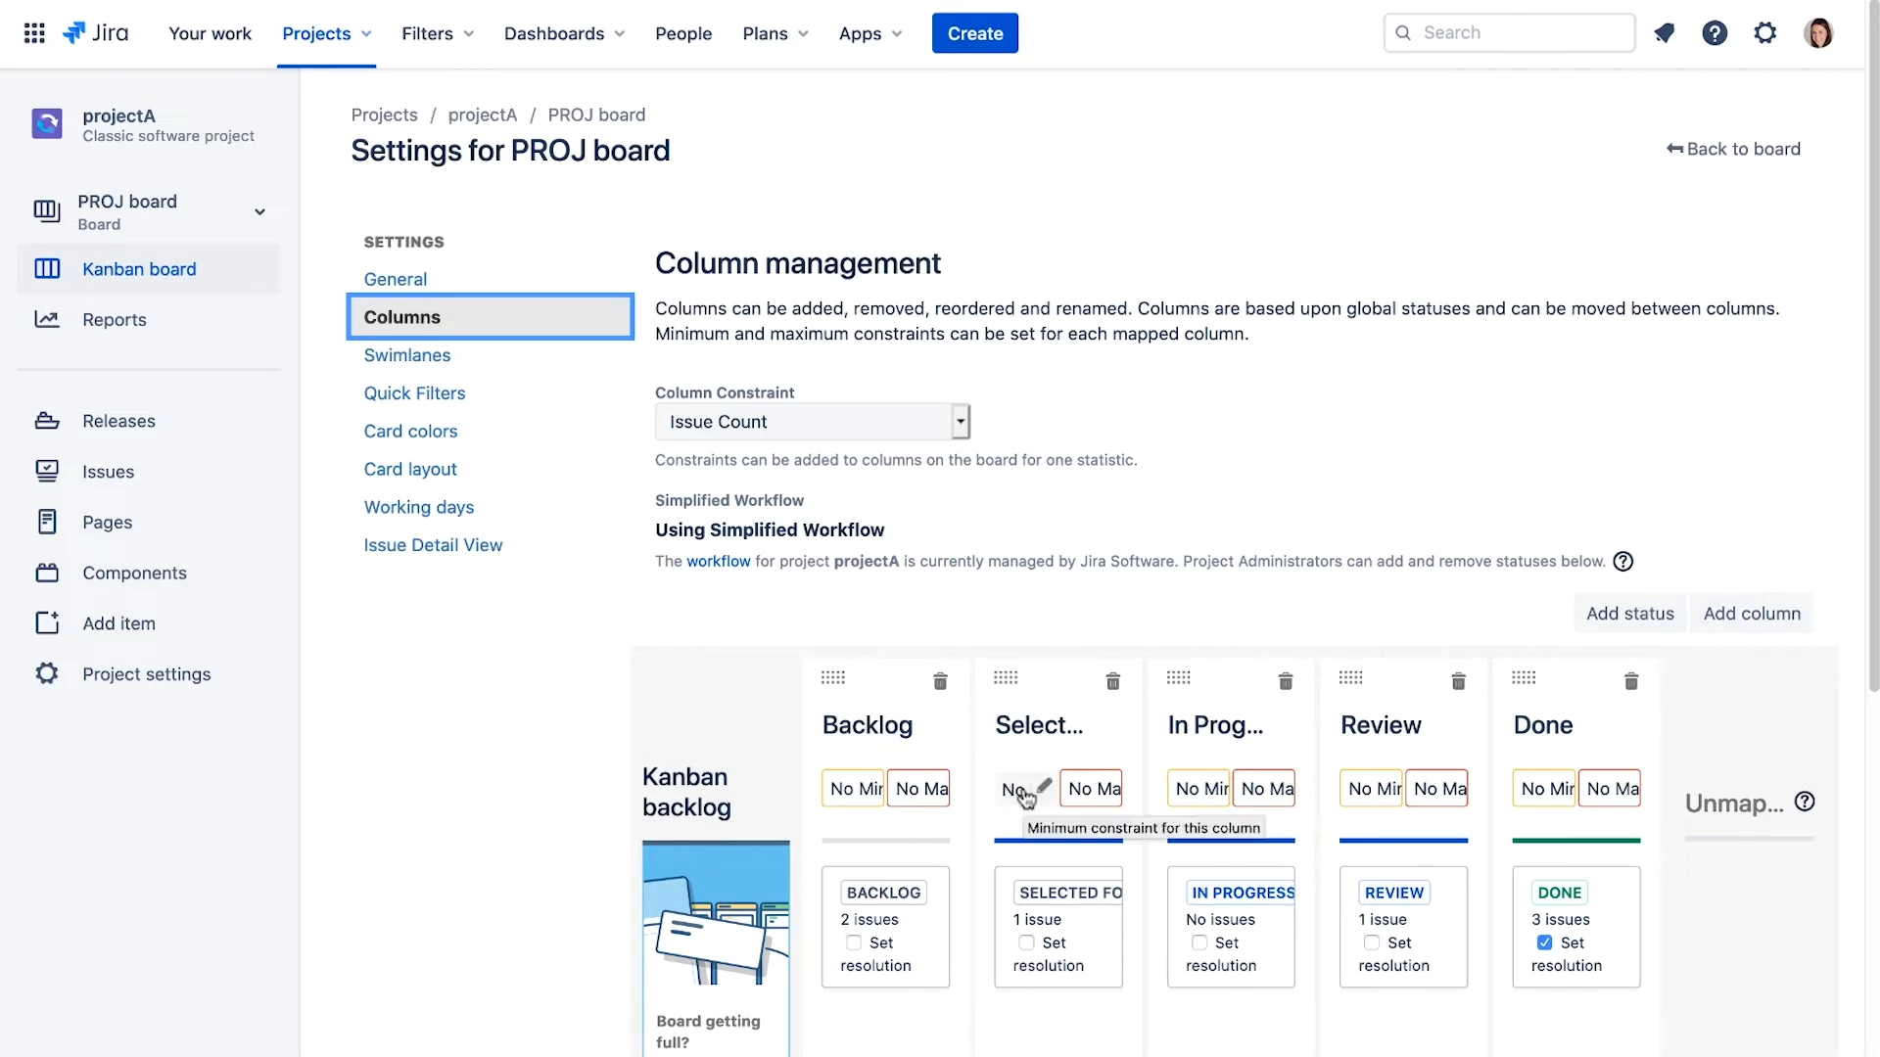
{"action": "left_click", "coordinate": [1021, 787]}
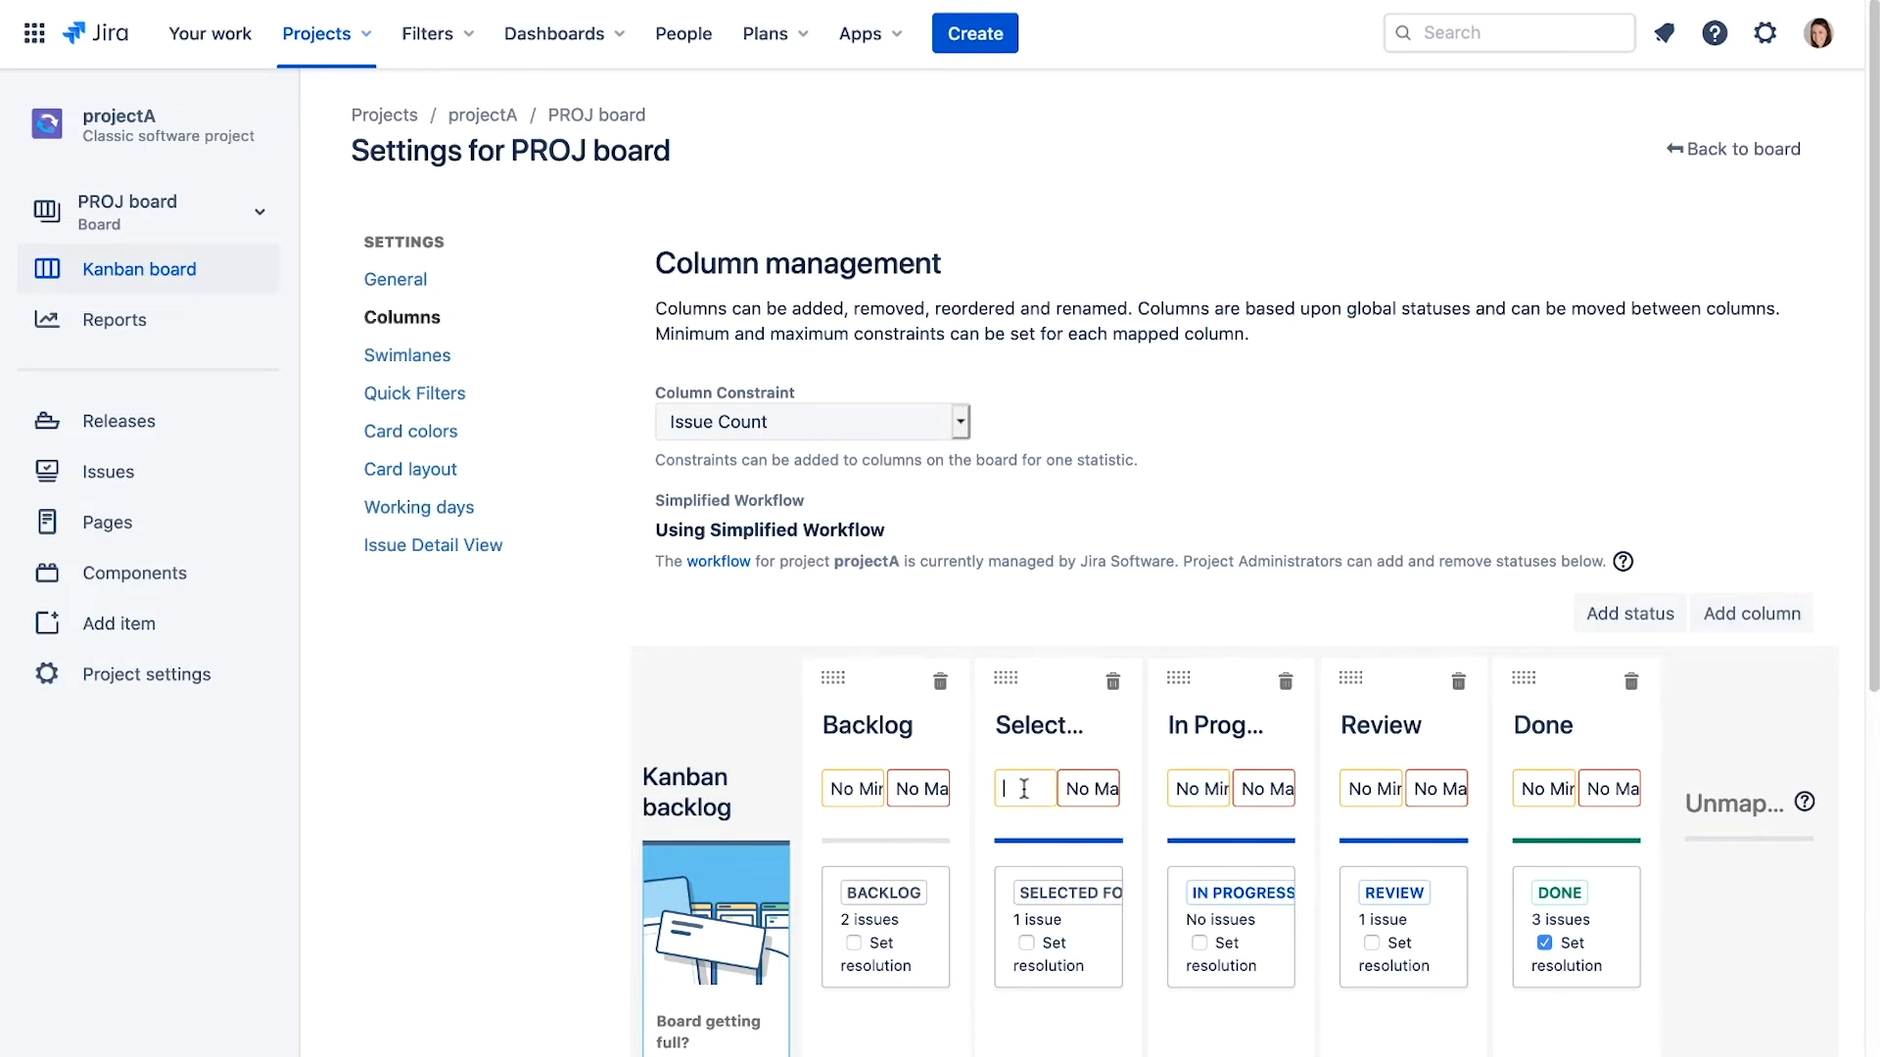
{"action": "type", "text": "2"}
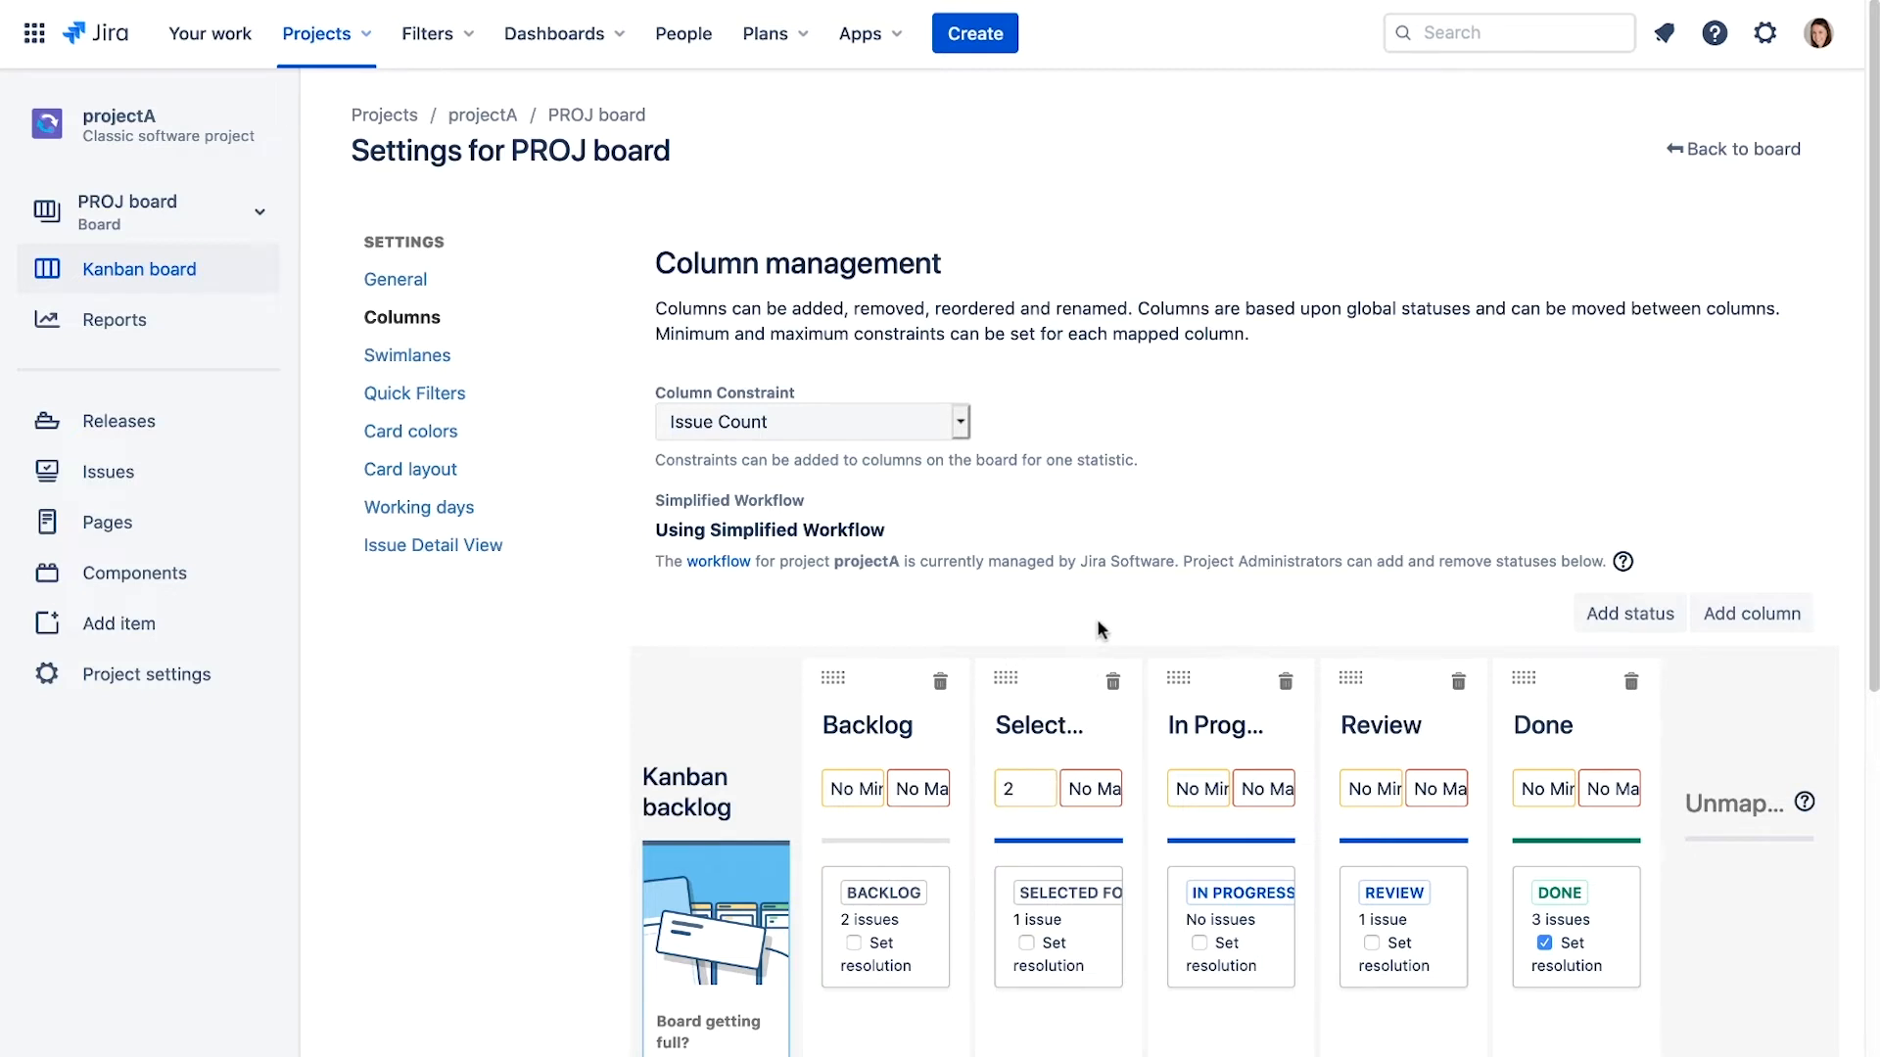
{"action": "mouse_move", "coordinate": [1596, 283]}
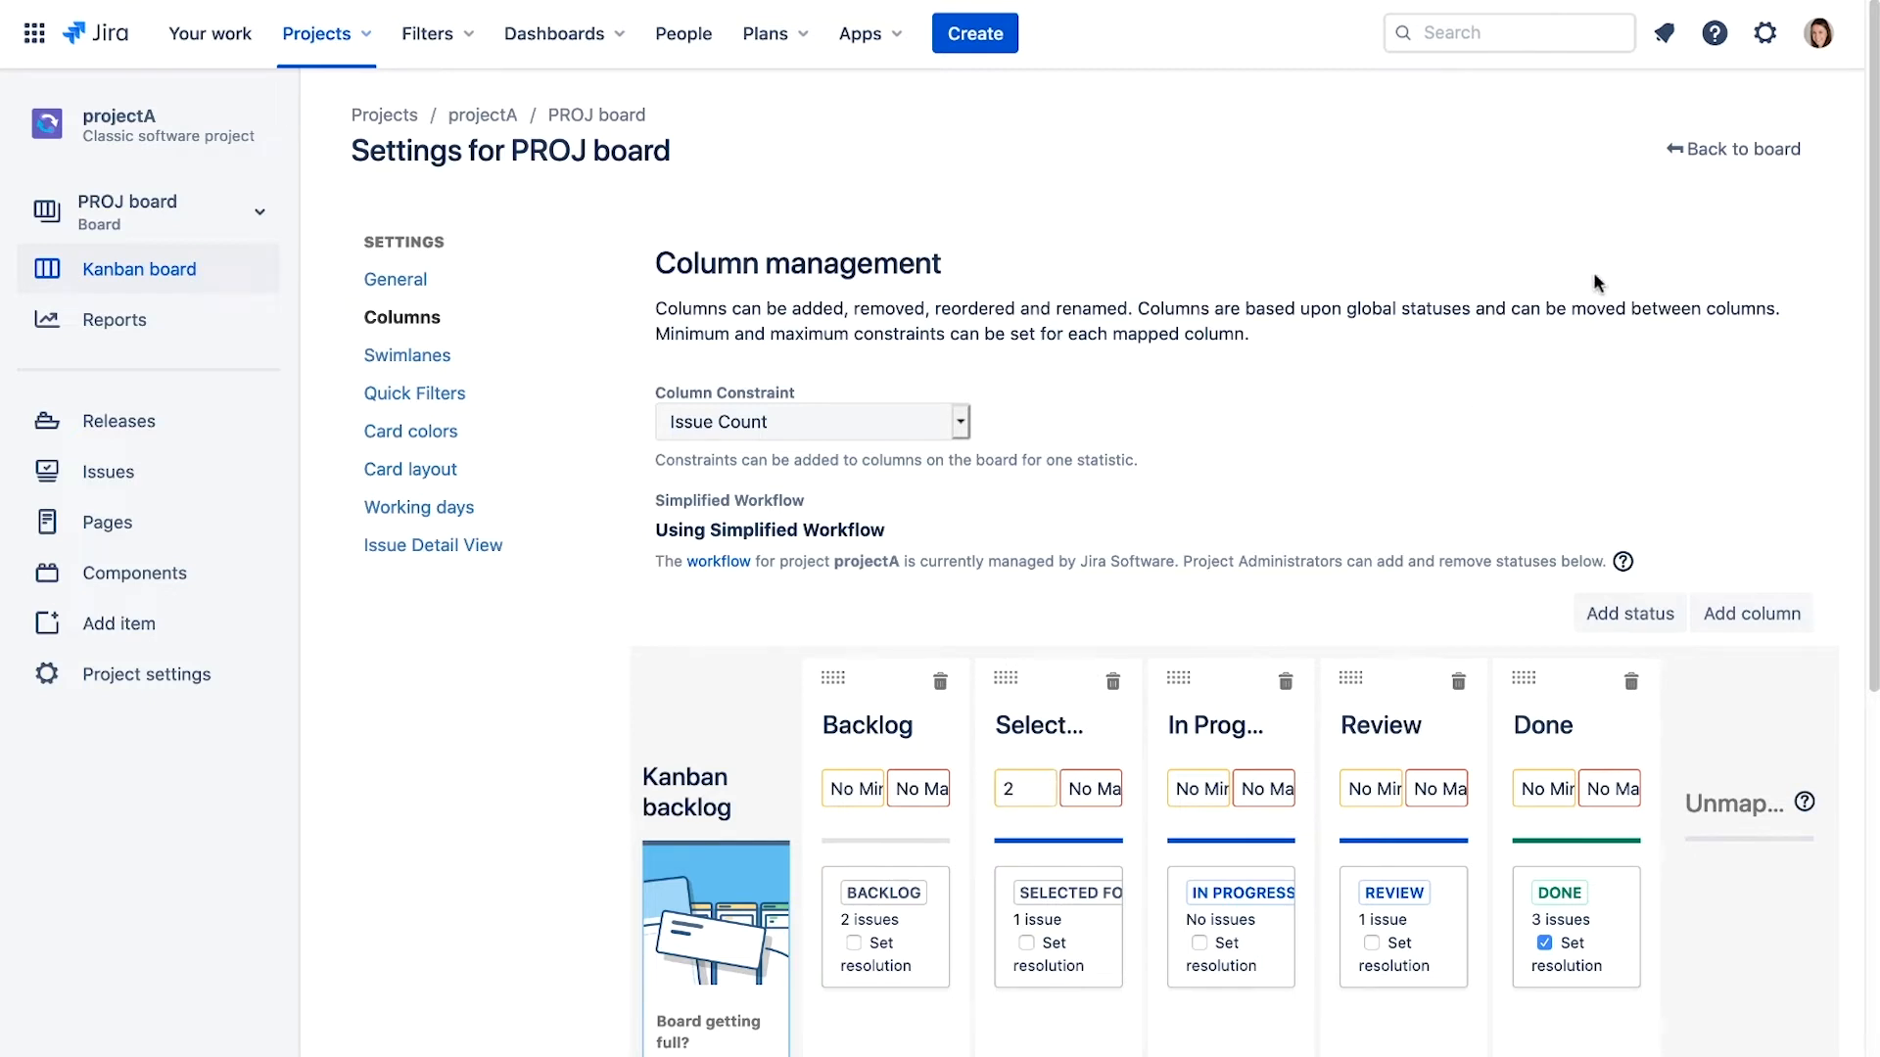
Go back to the Kanban board
{"action": "left_click", "coordinate": [1731, 149]}
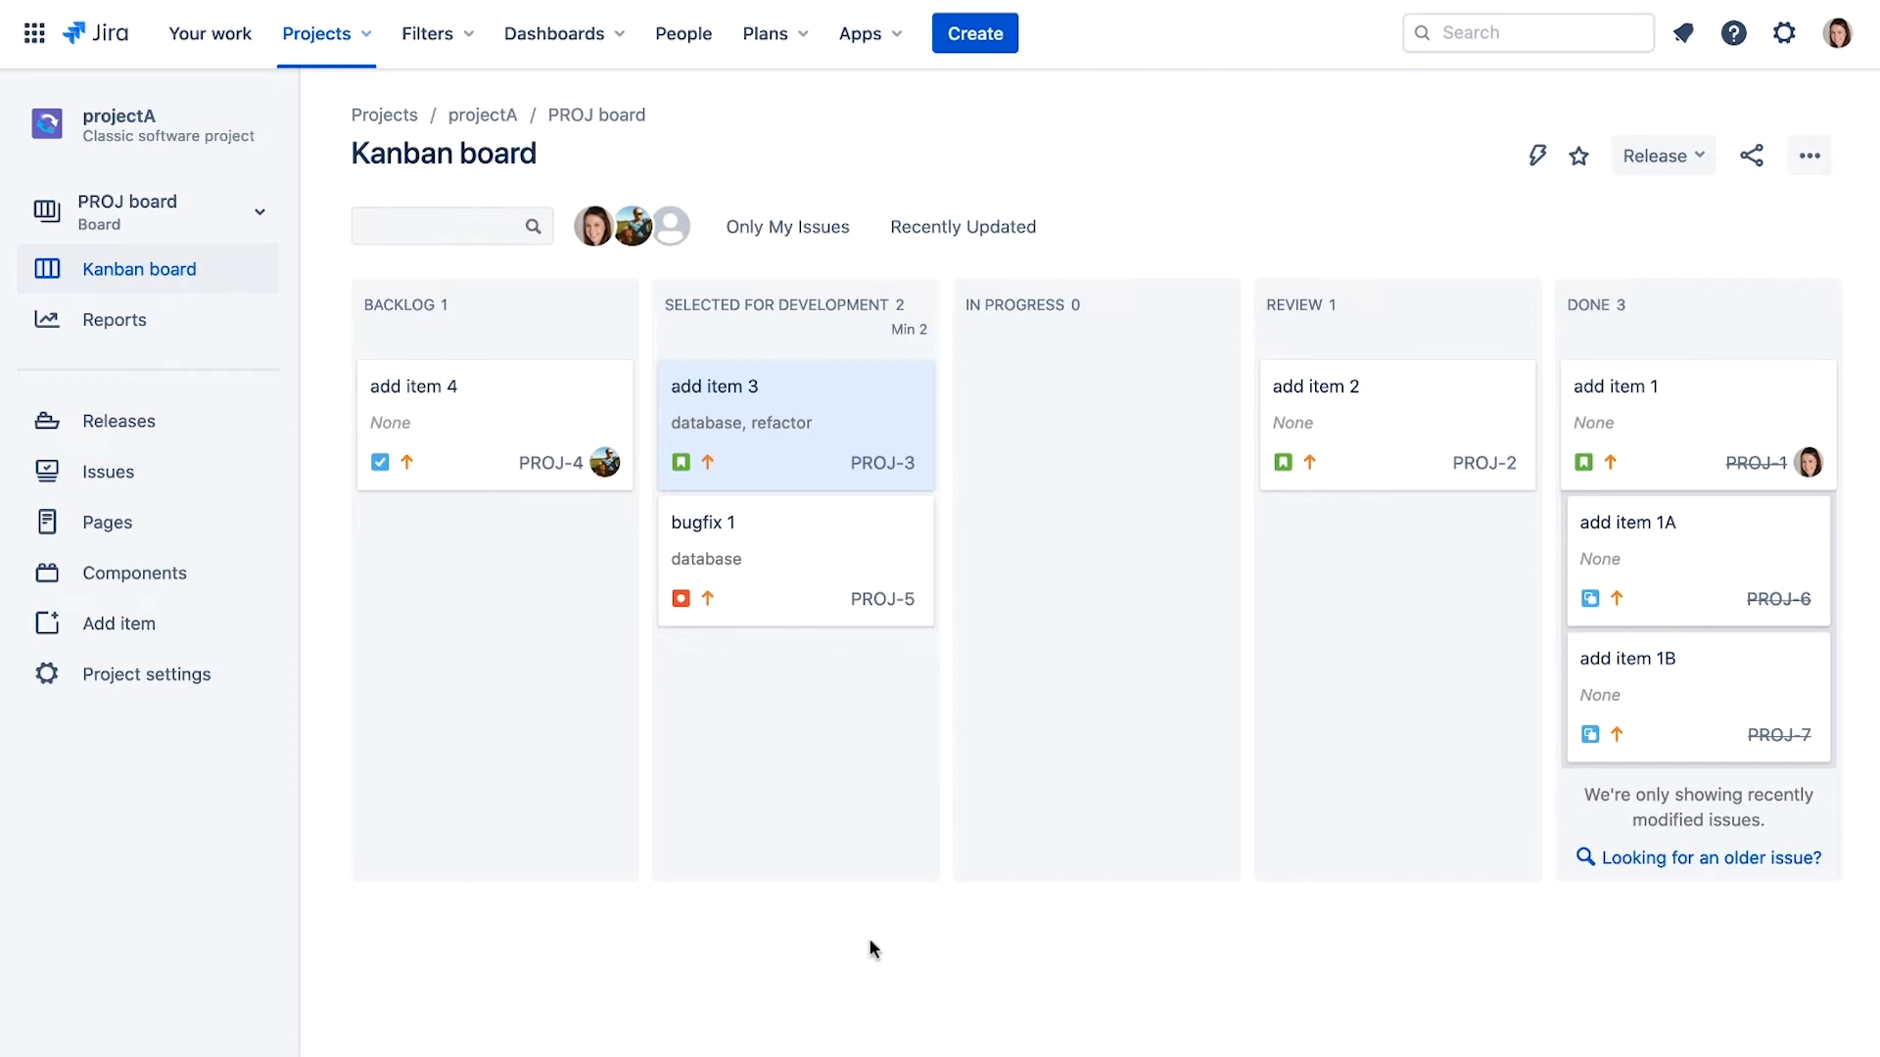
{"action": "mouse_move", "coordinate": [1809, 155]}
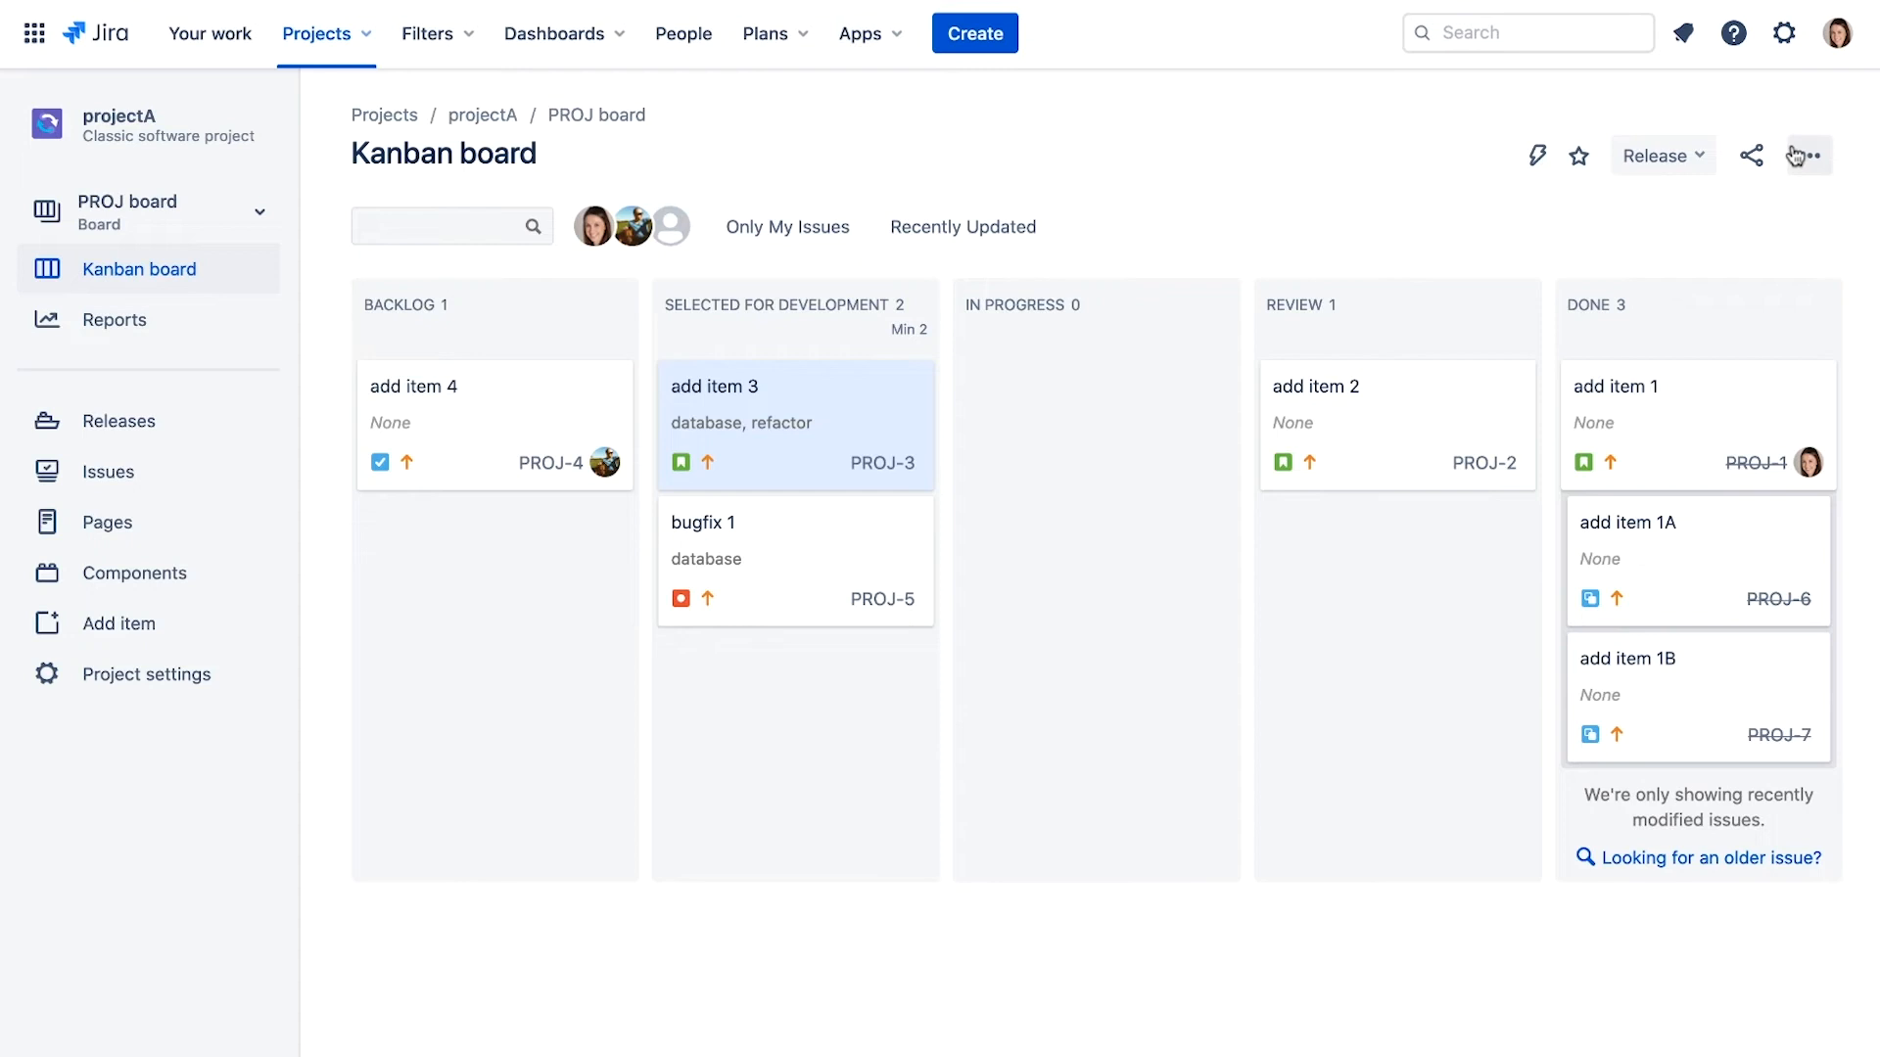
Set the In Progress column maximum to 2 and return to the board
{"action": "left_click", "coordinate": [1810, 154]}
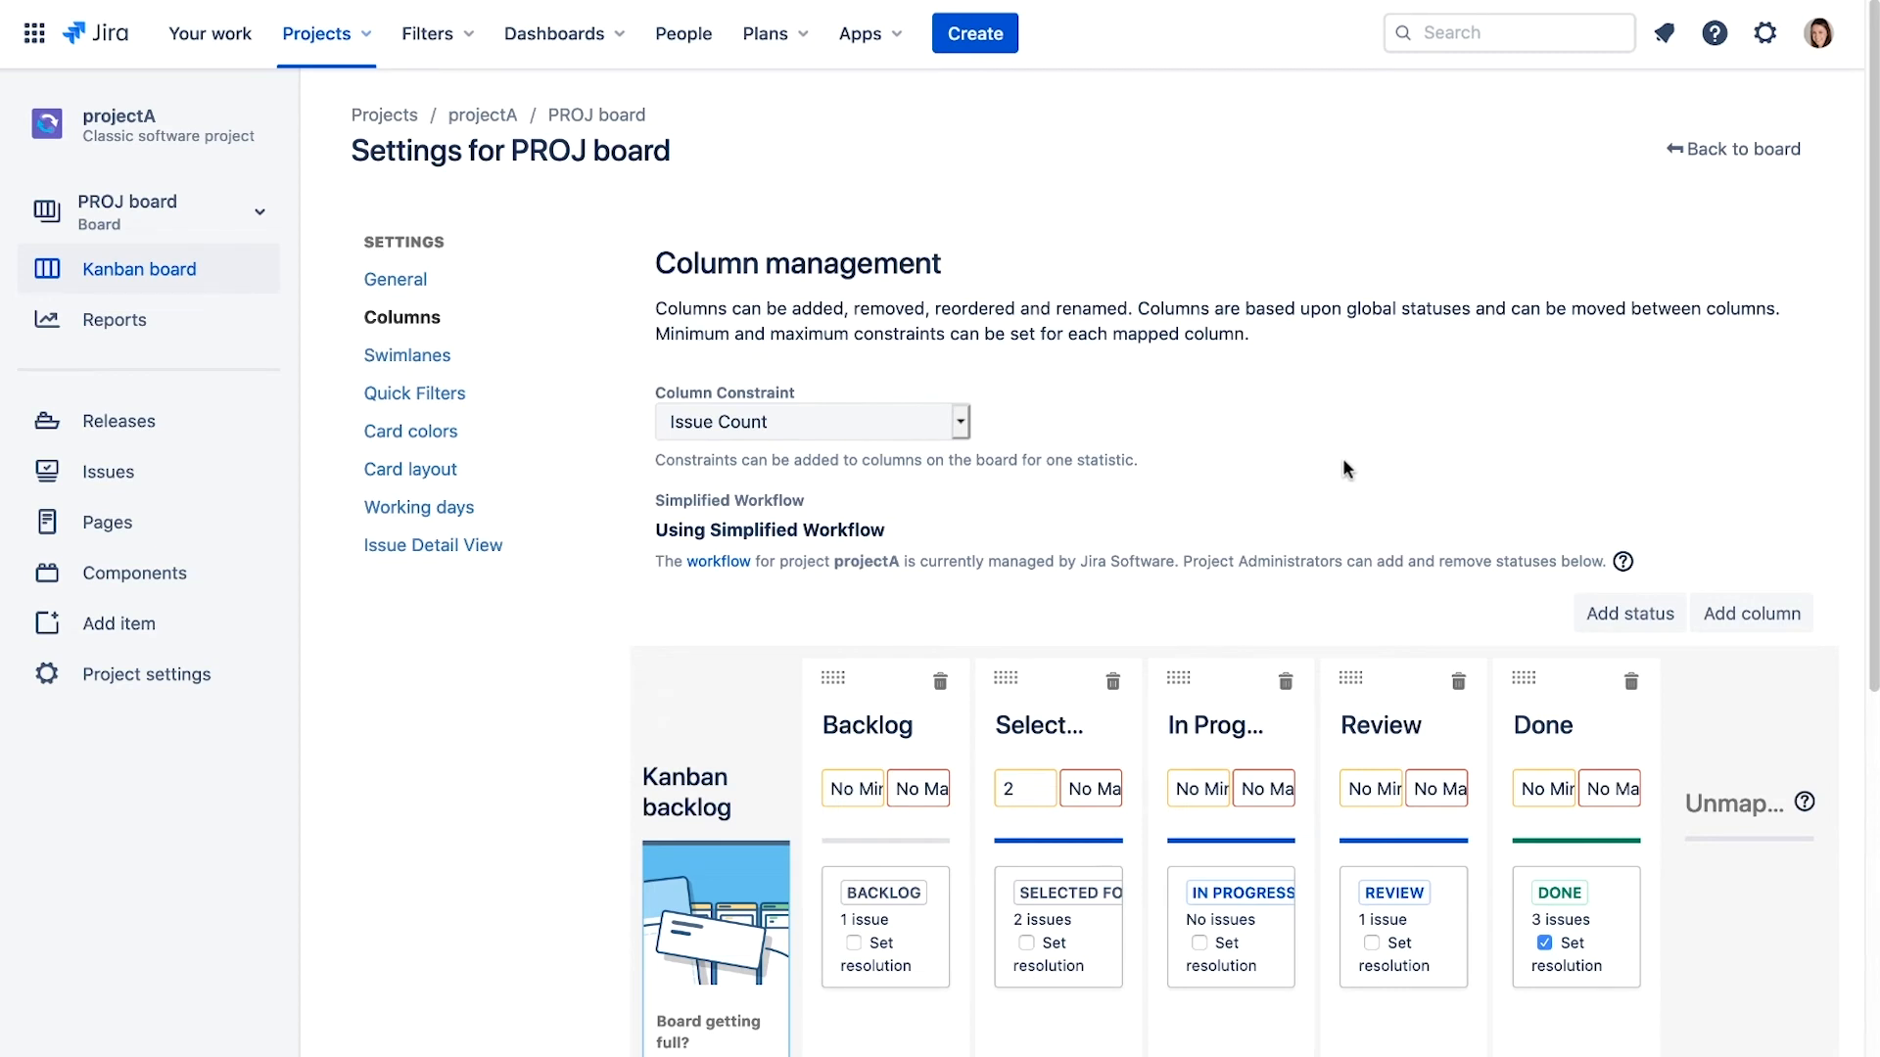
{"action": "left_click", "coordinate": [1264, 789]}
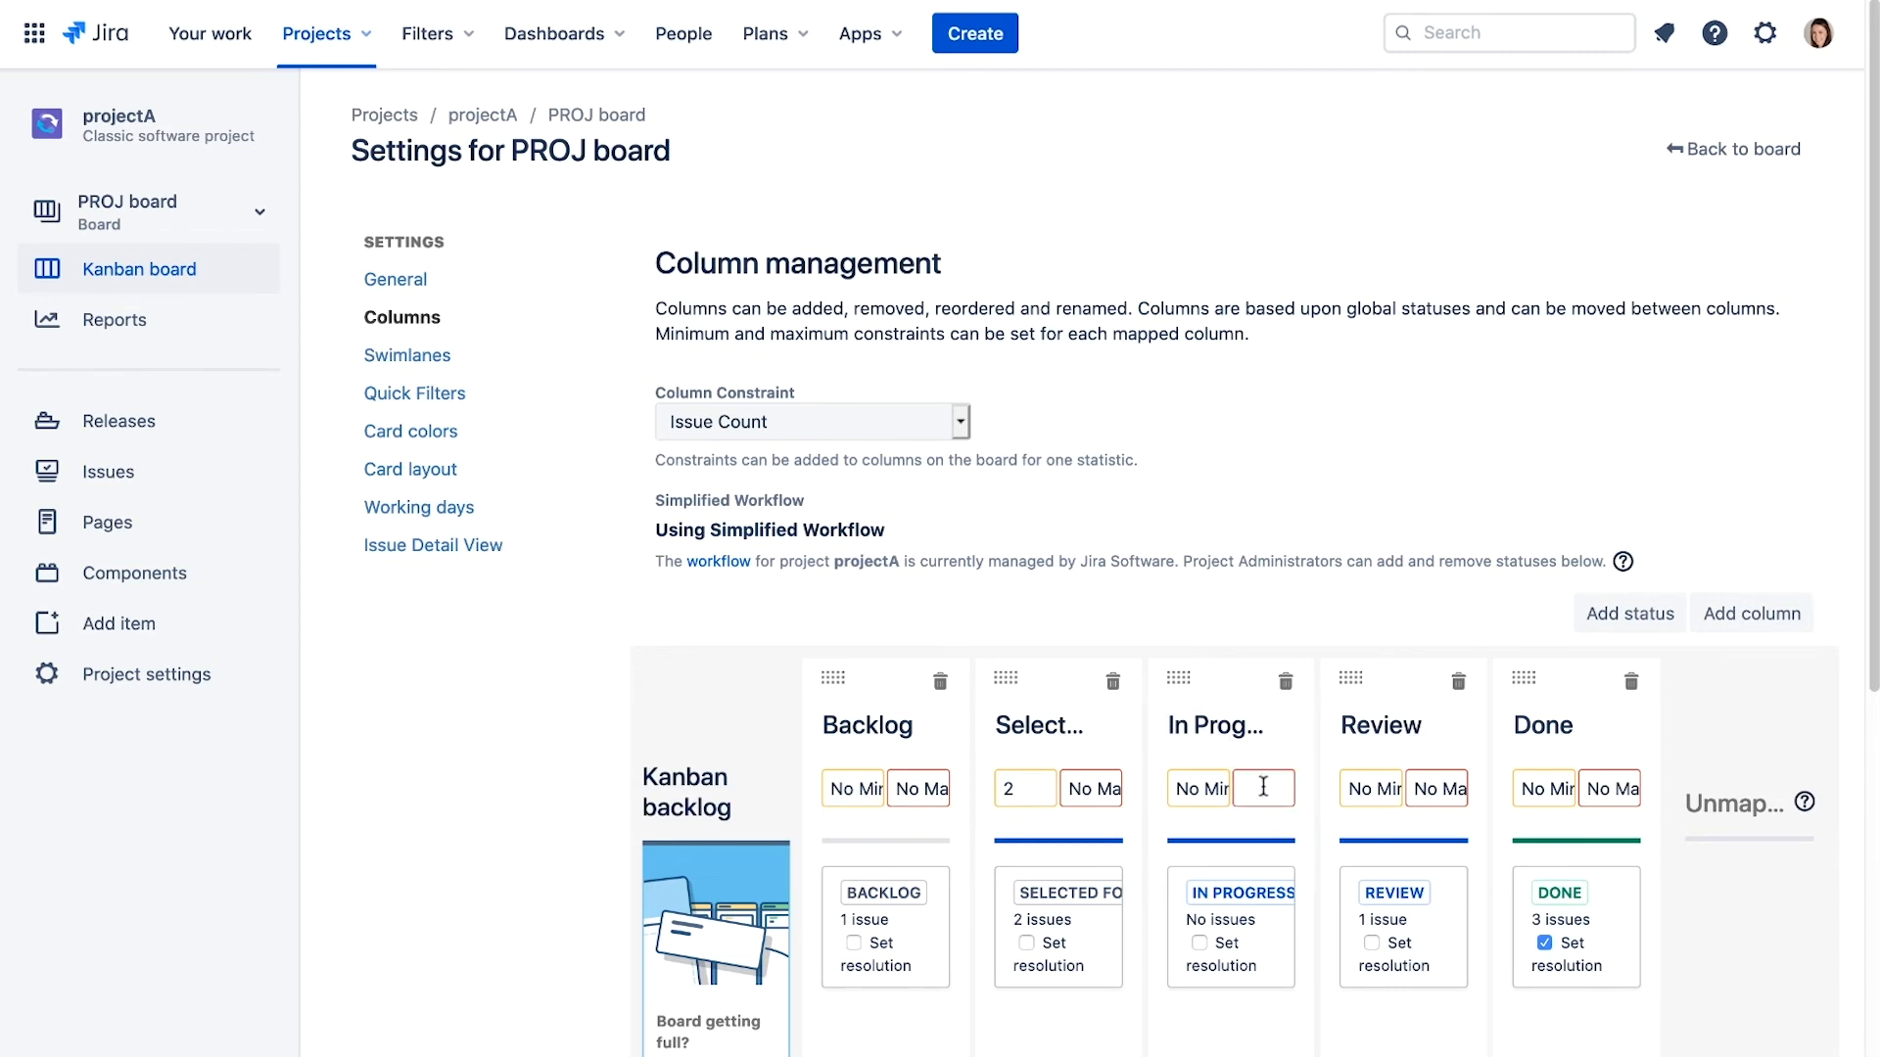
{"action": "type", "text": "2"}
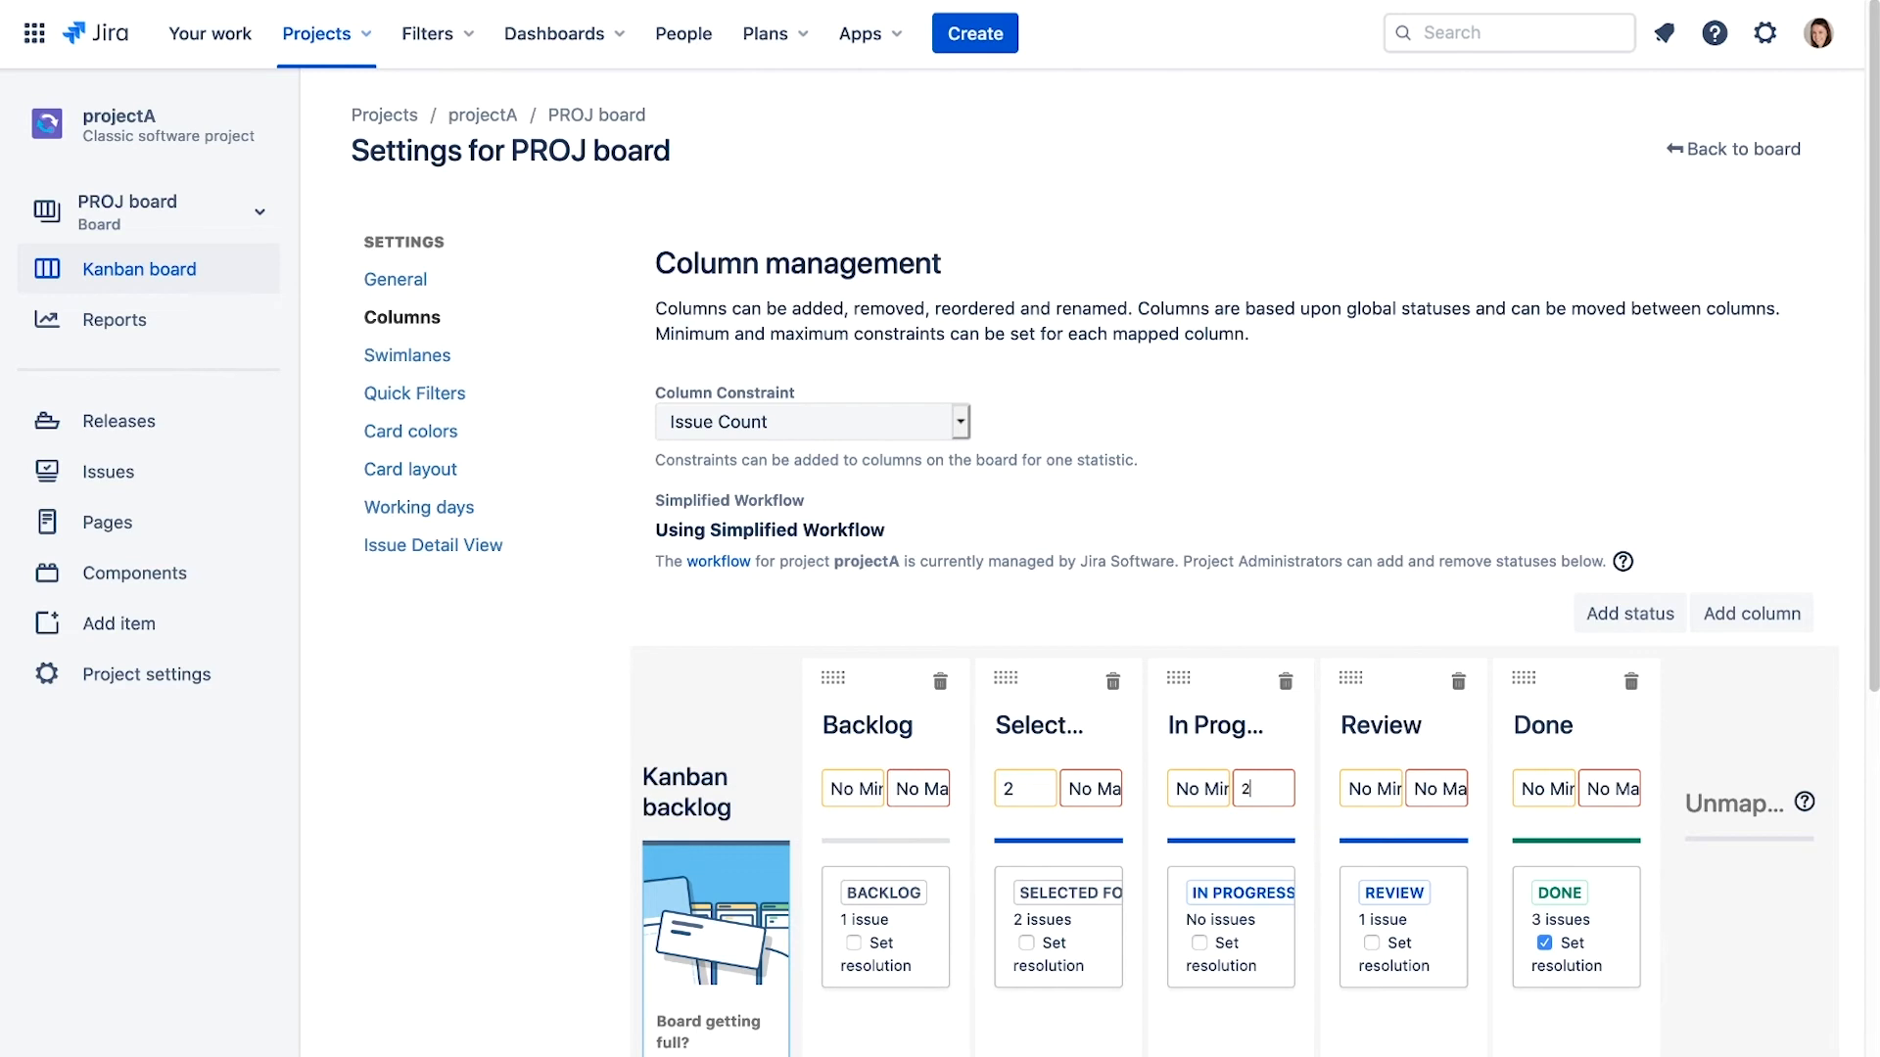
{"action": "left_click", "coordinate": [1739, 149]}
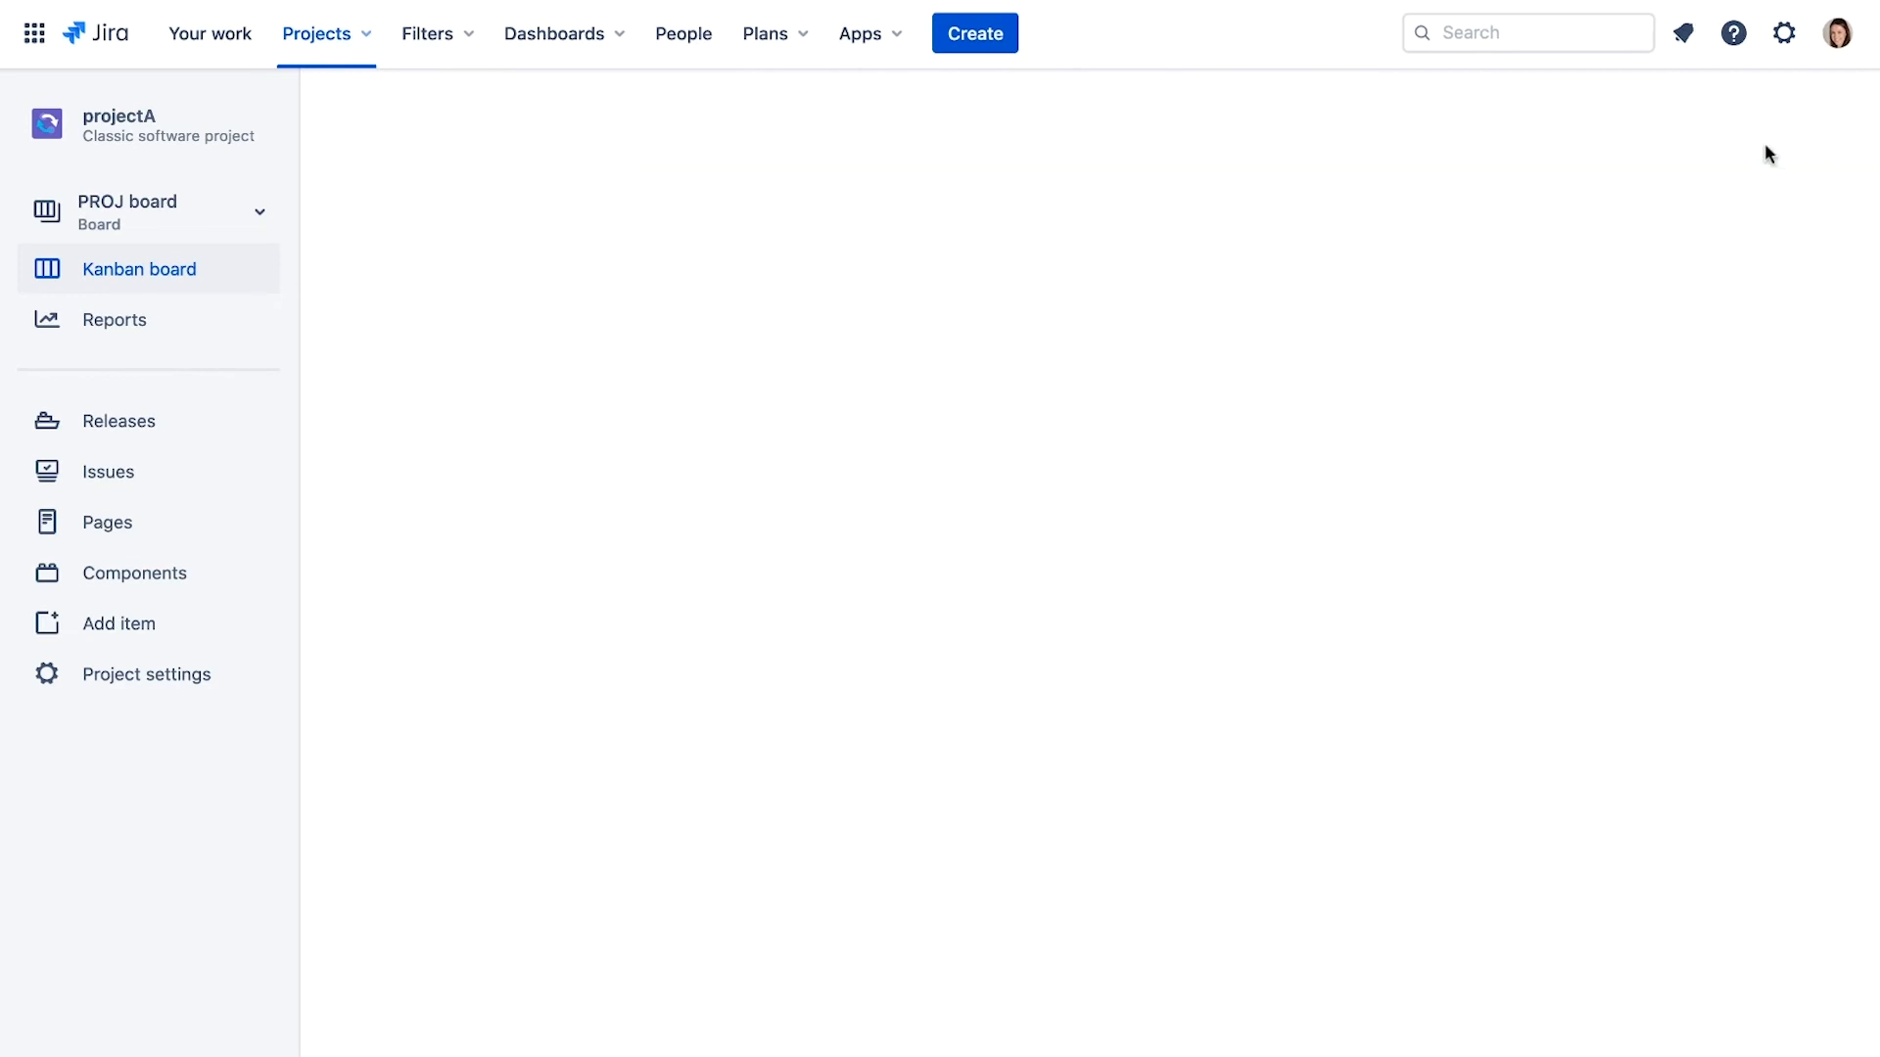
Move add item 3, add item 4 and bugfix 1 into In Progress
{"action": "left_click", "coordinate": [139, 268]}
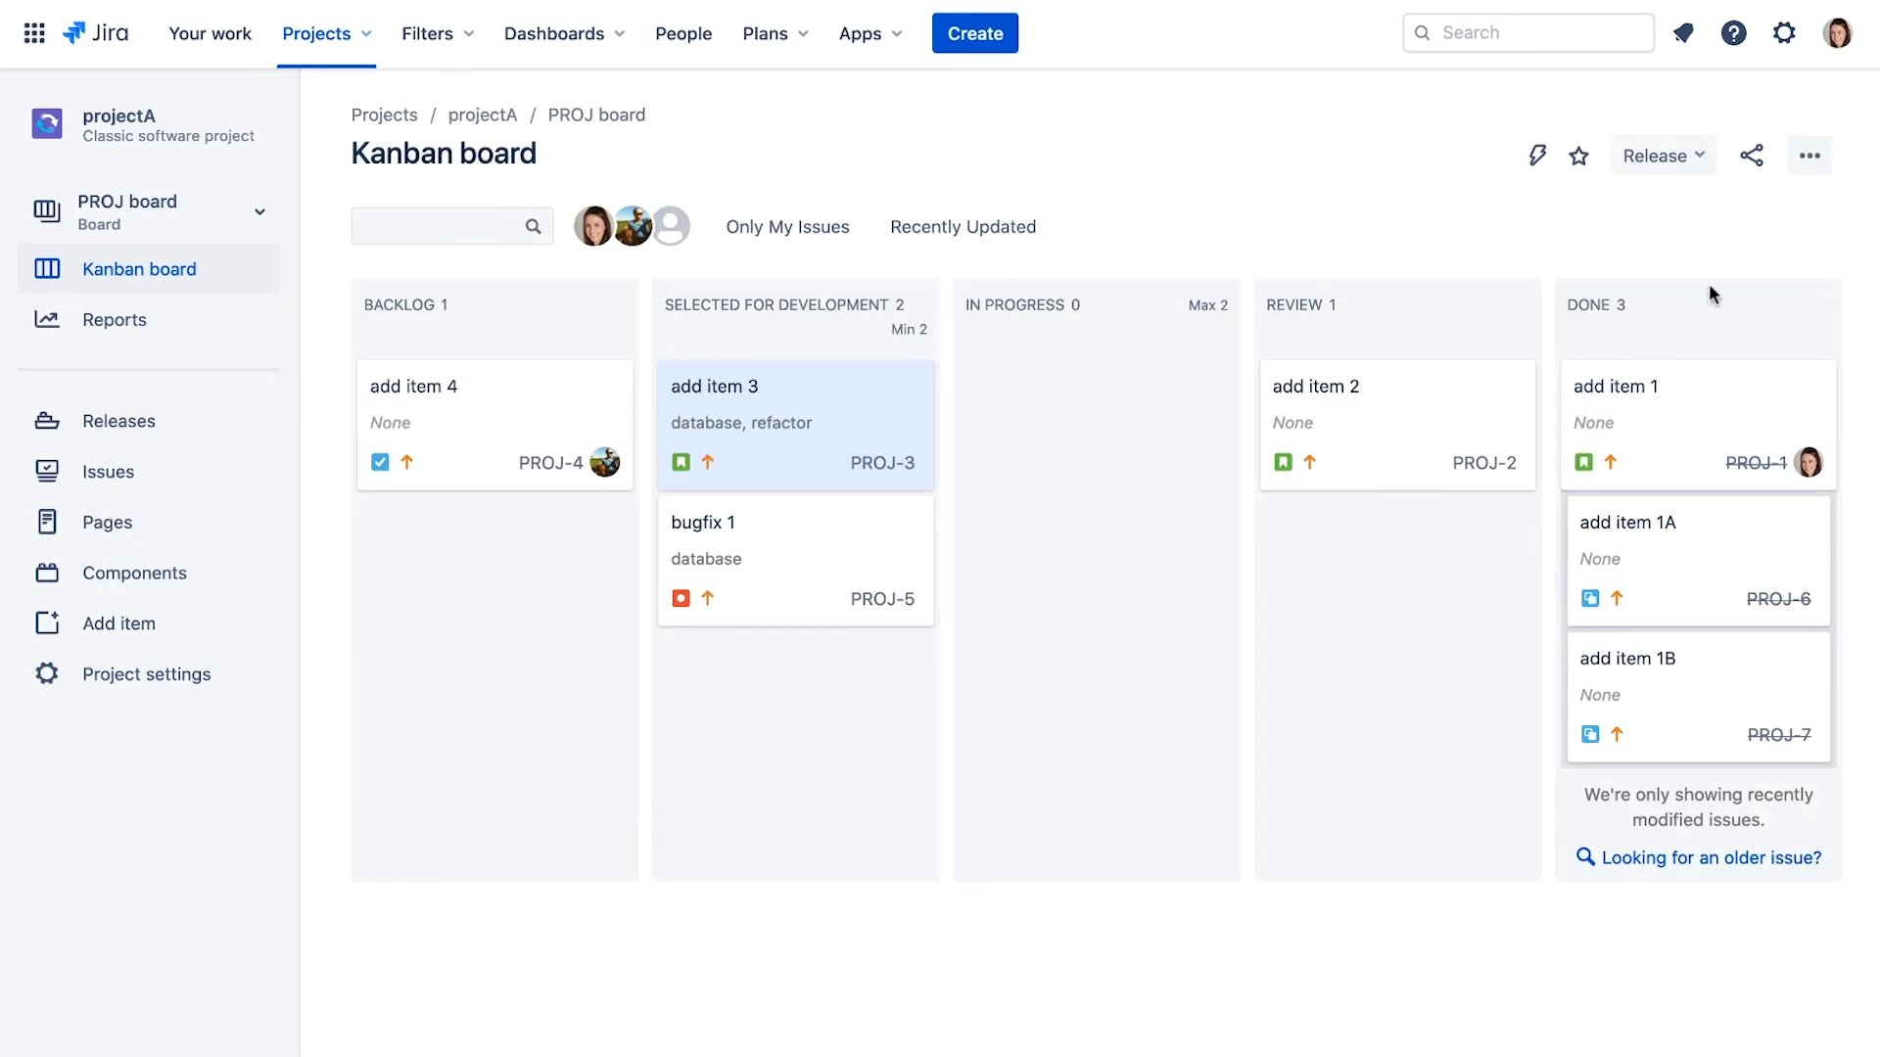
{"action": "mouse_move", "coordinate": [461, 428]}
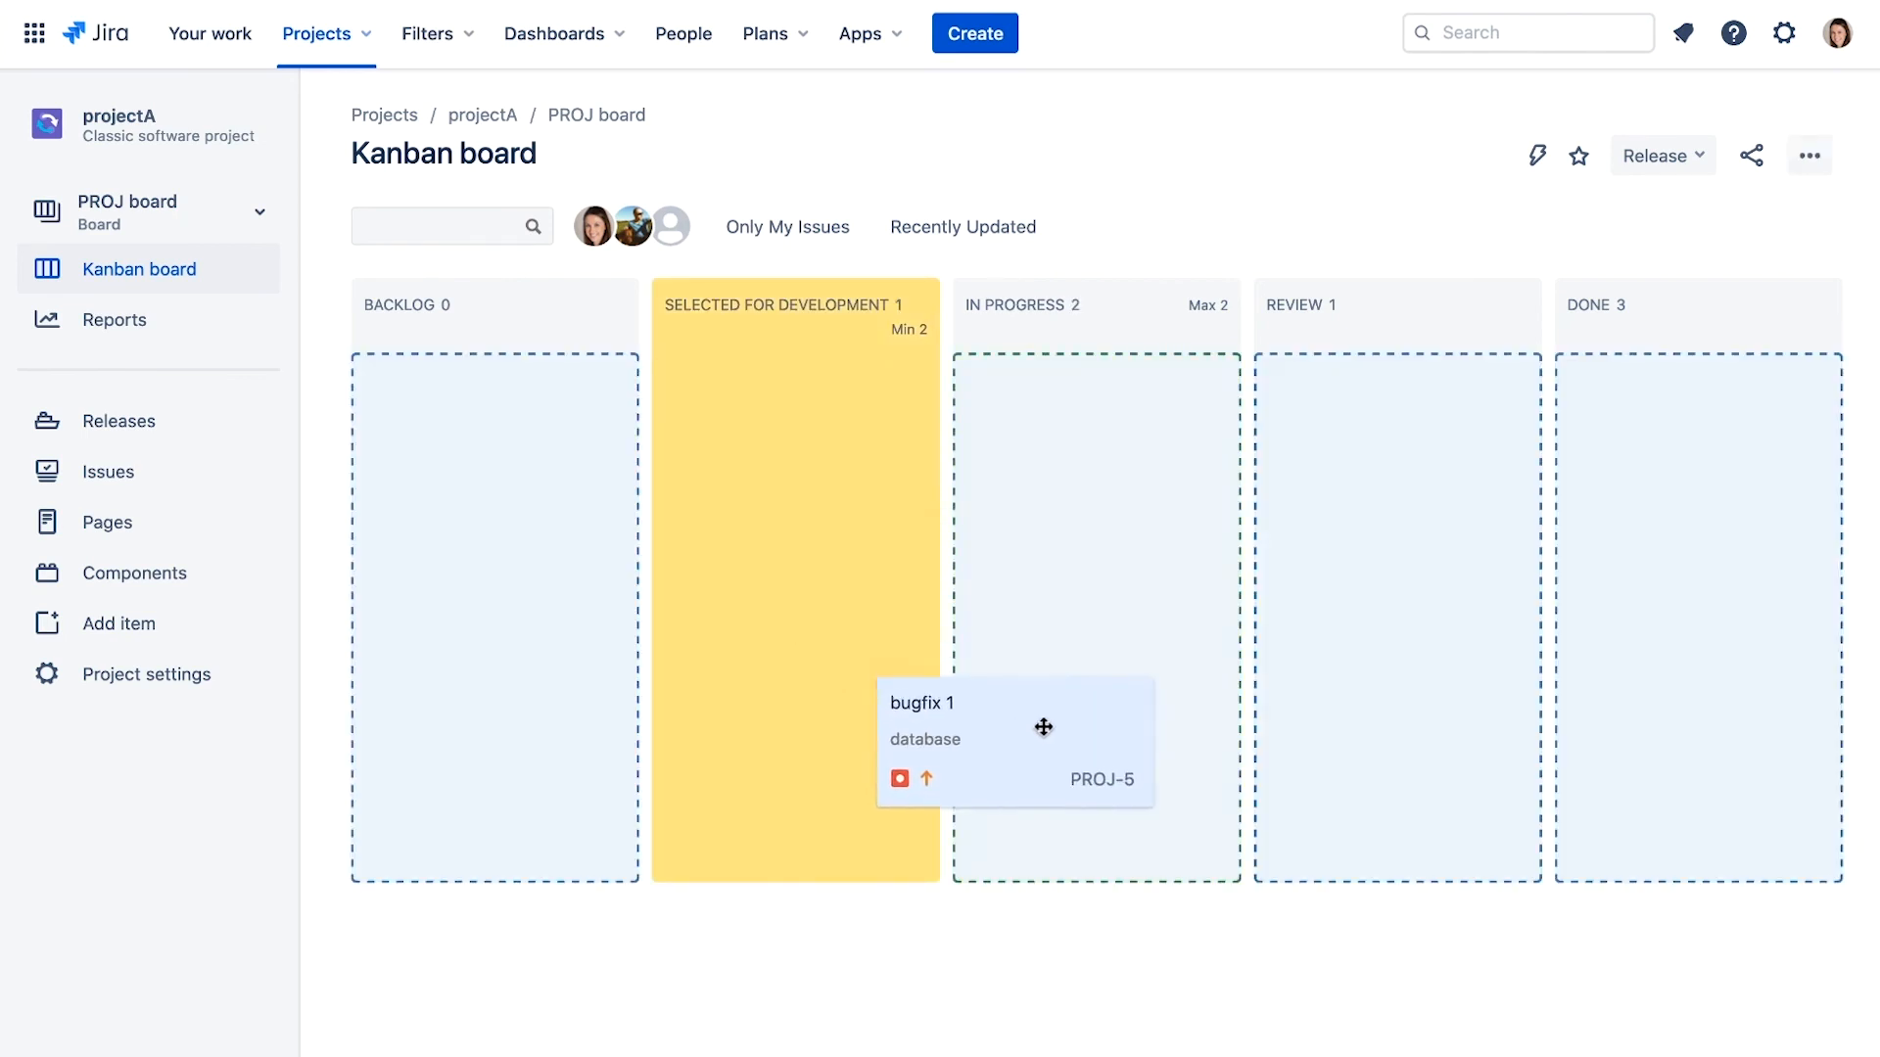
{"action": "left_click_drag", "start_coordinate": [1014, 725], "coordinate": [1096, 695]}
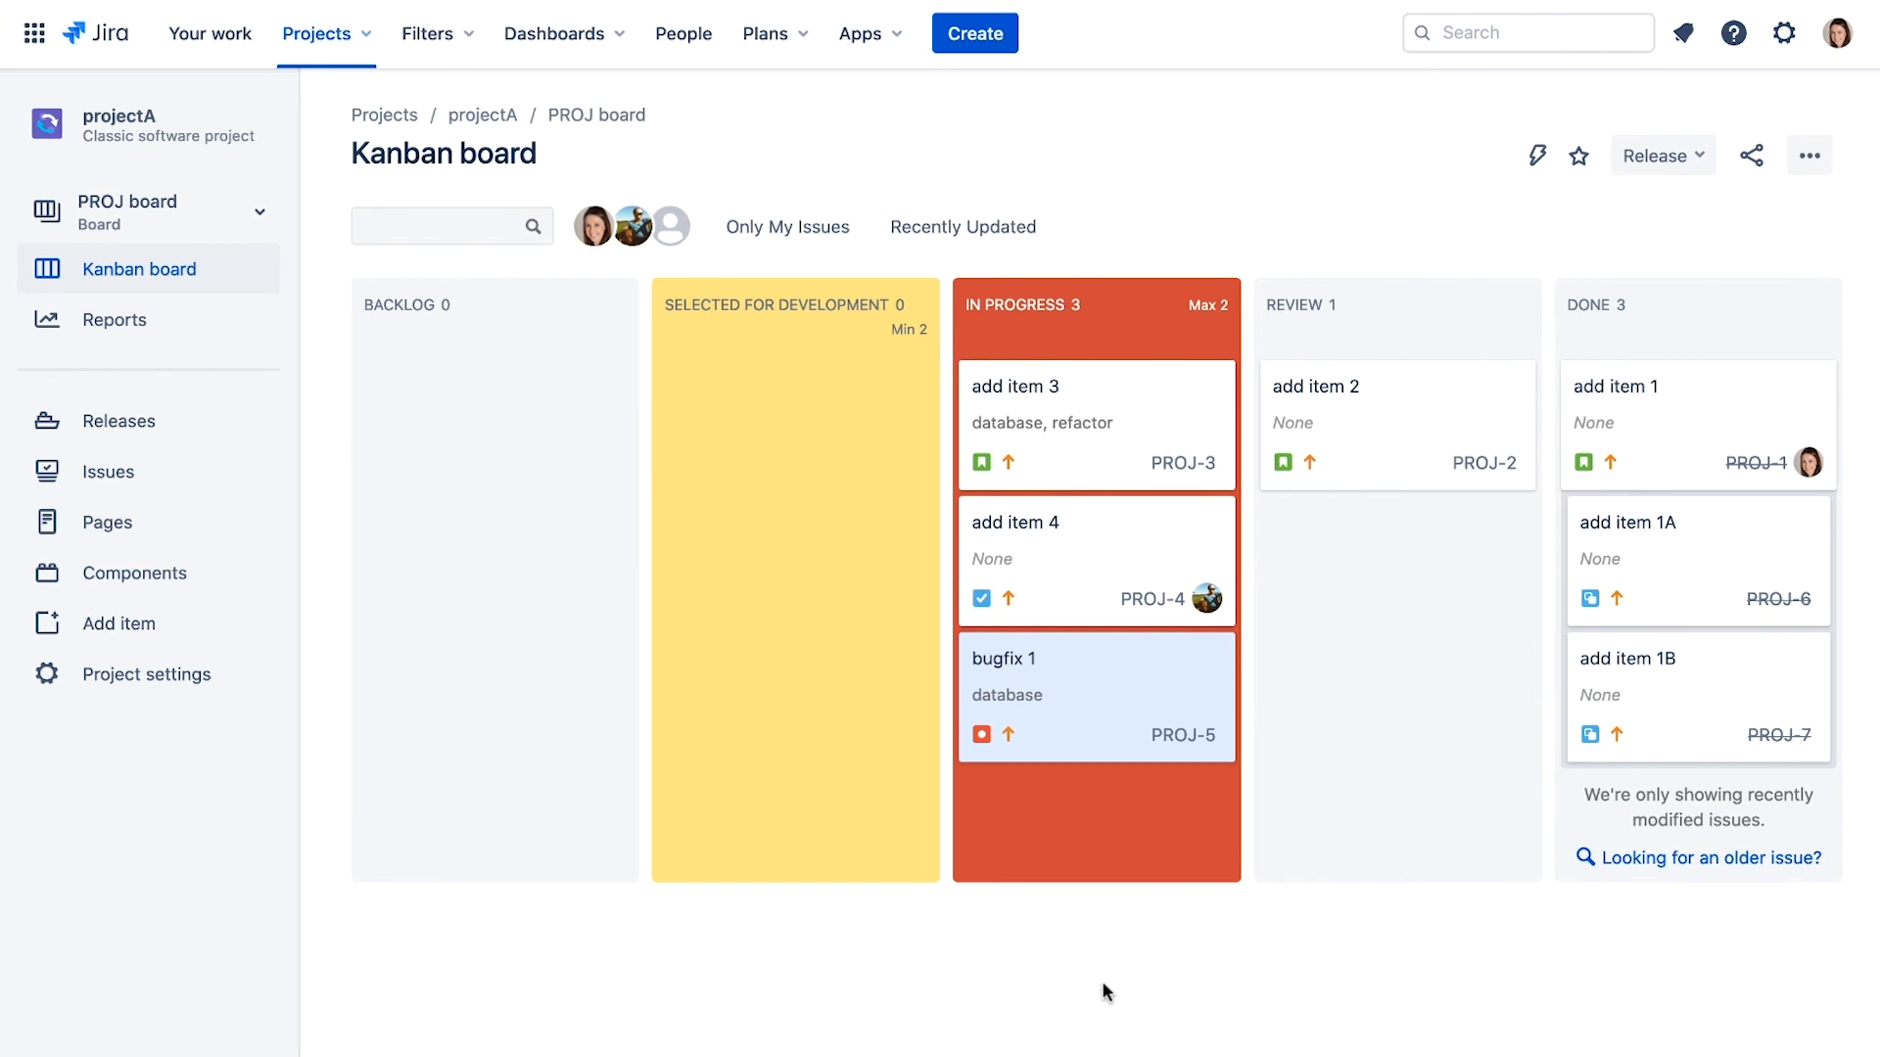
{"action": "mouse_move", "coordinate": [1096, 983]}
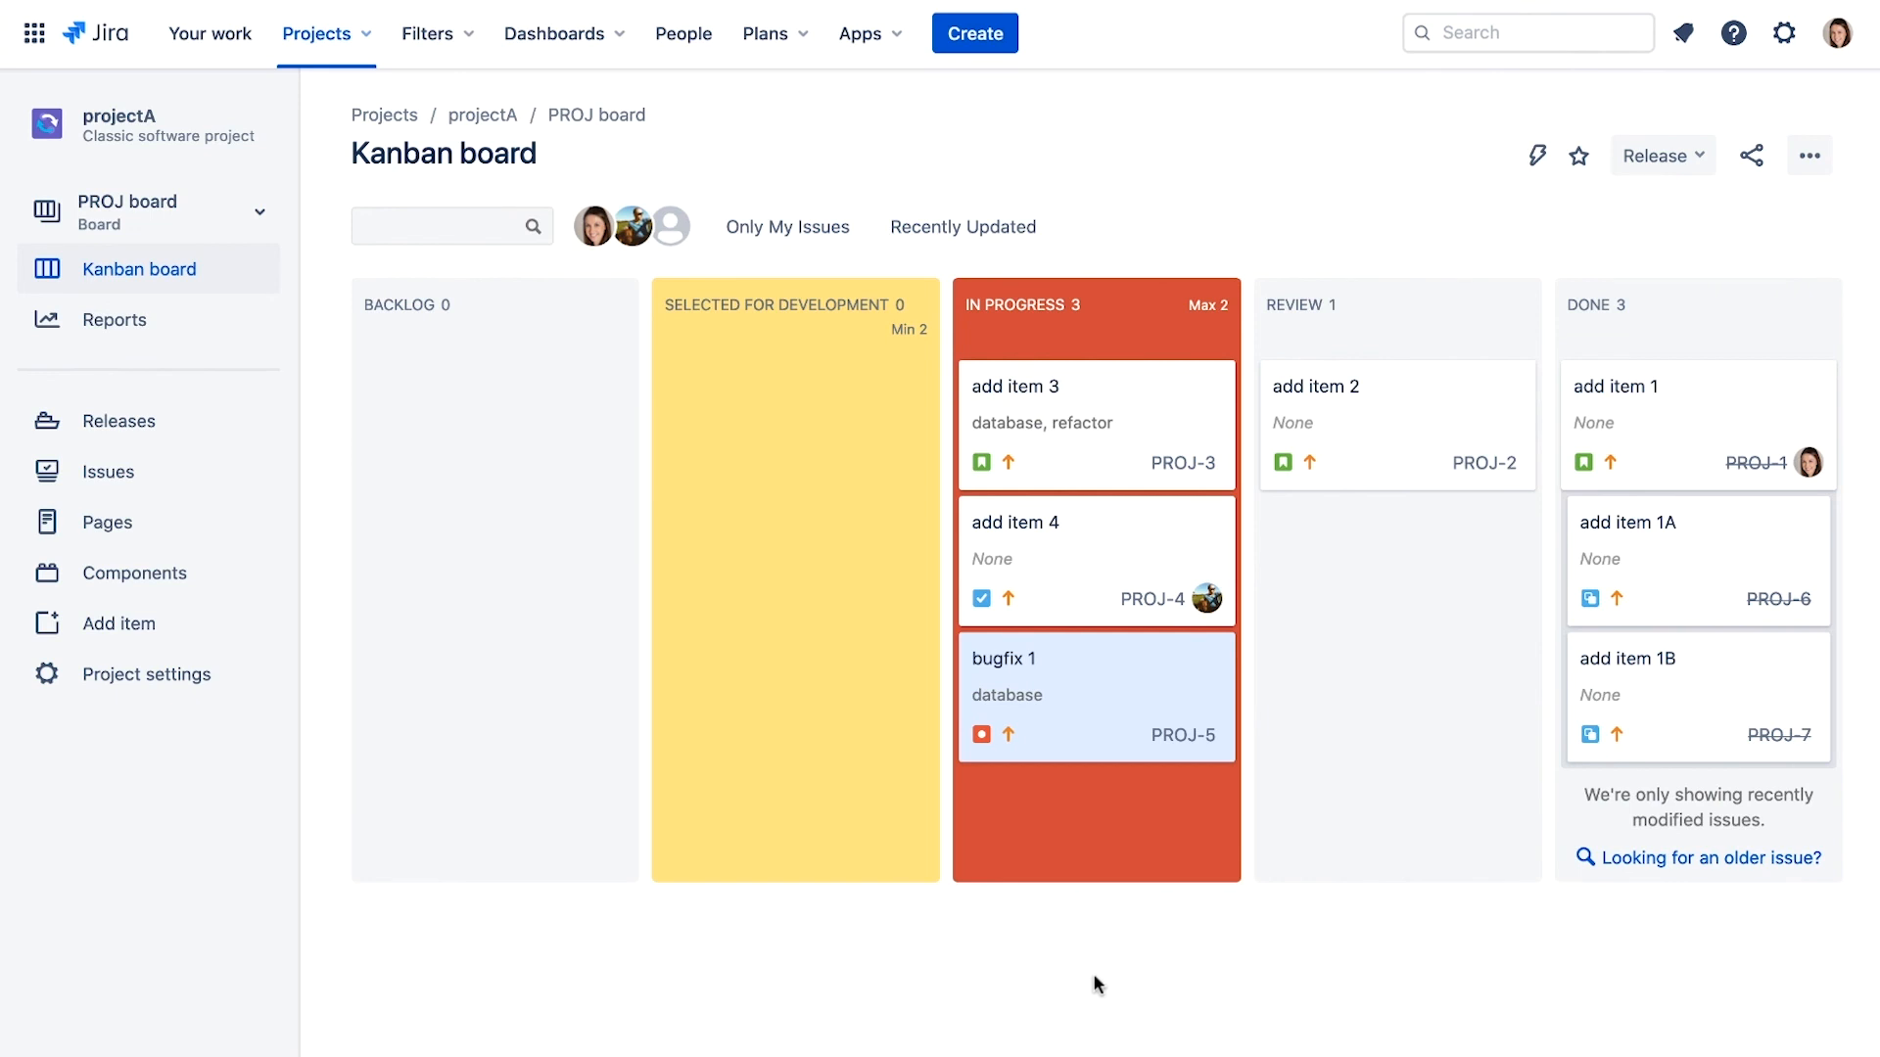